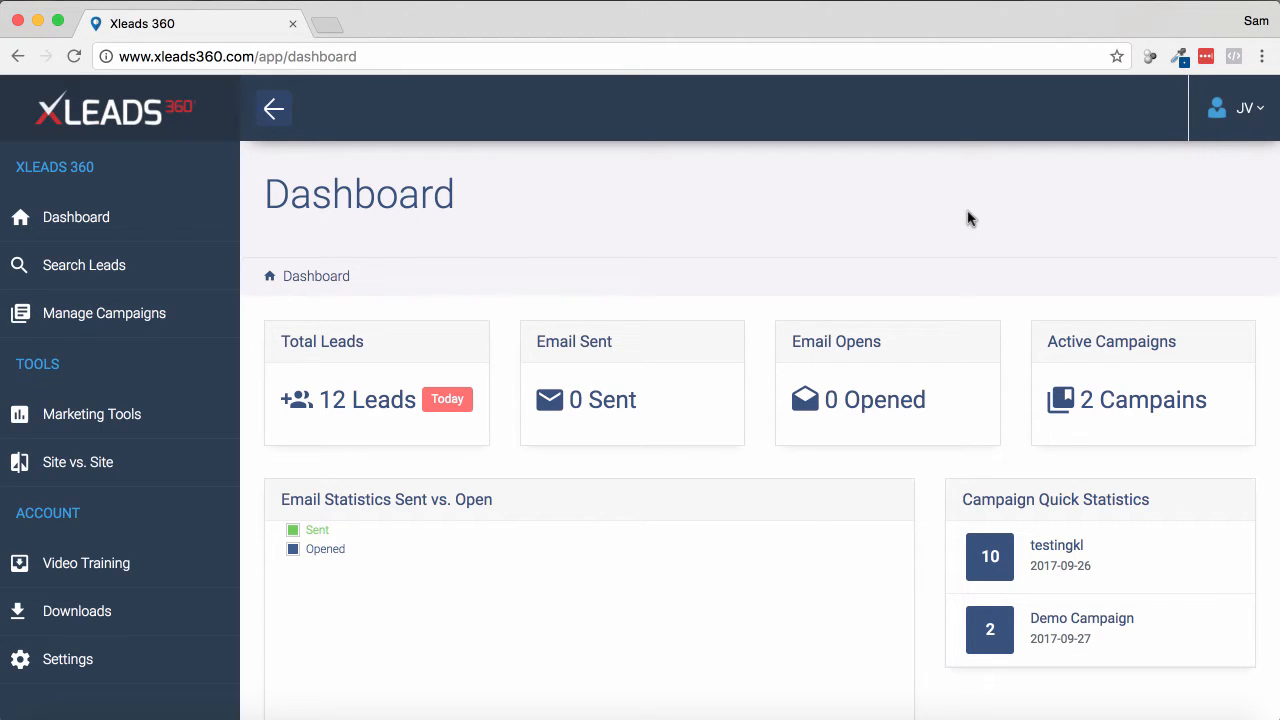
mouse_move(84, 265)
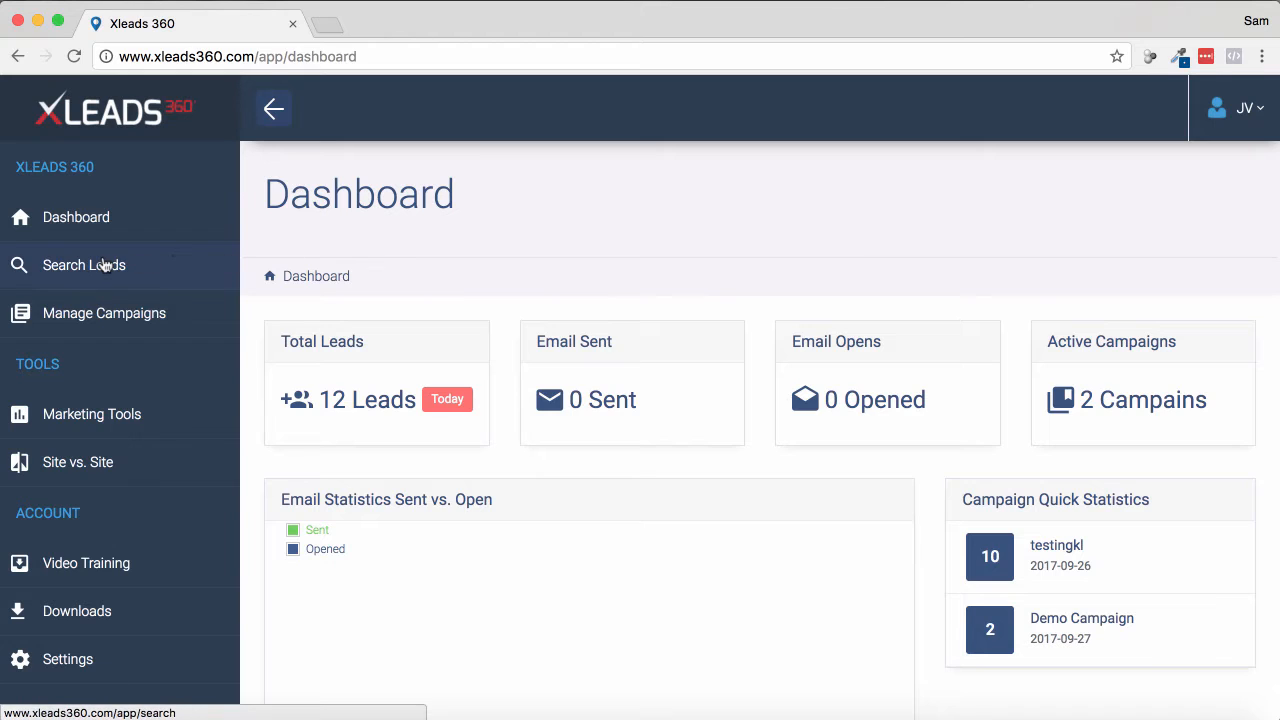
- Search Facebook Pages for 'pest control' leads in New York, NY, returning 20 leads
left_click(84, 265)
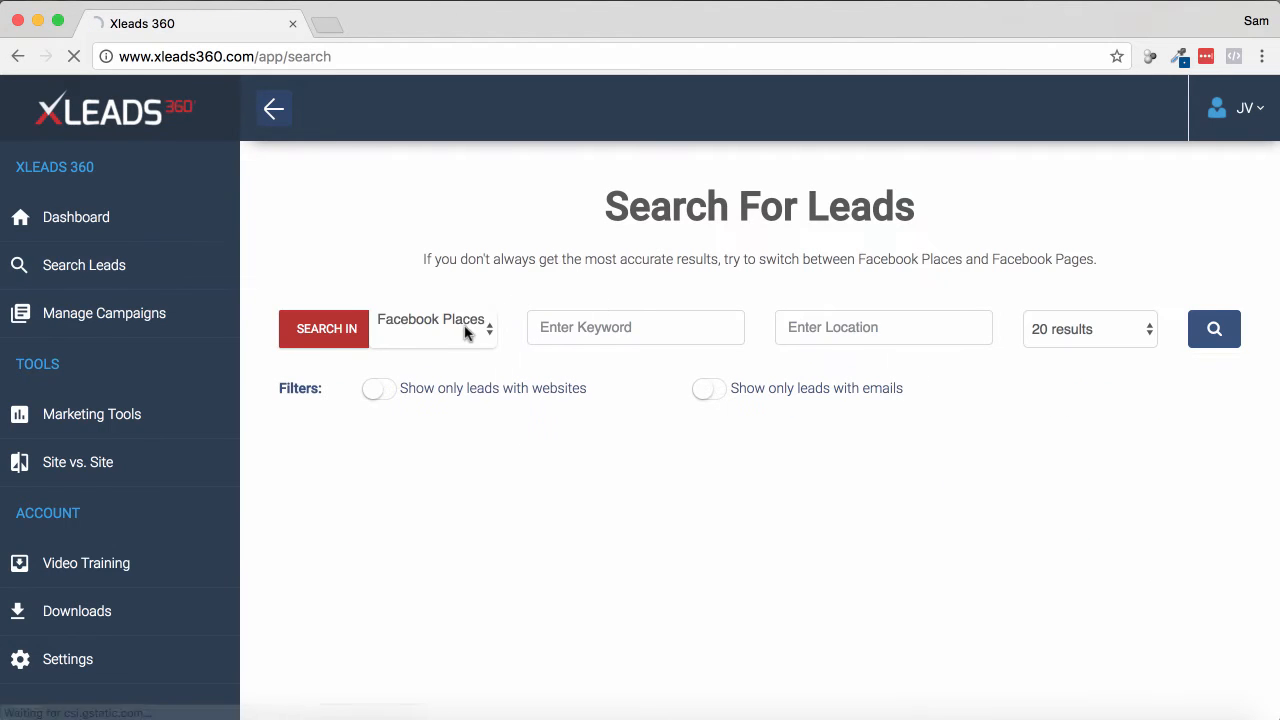
left_click(433, 328)
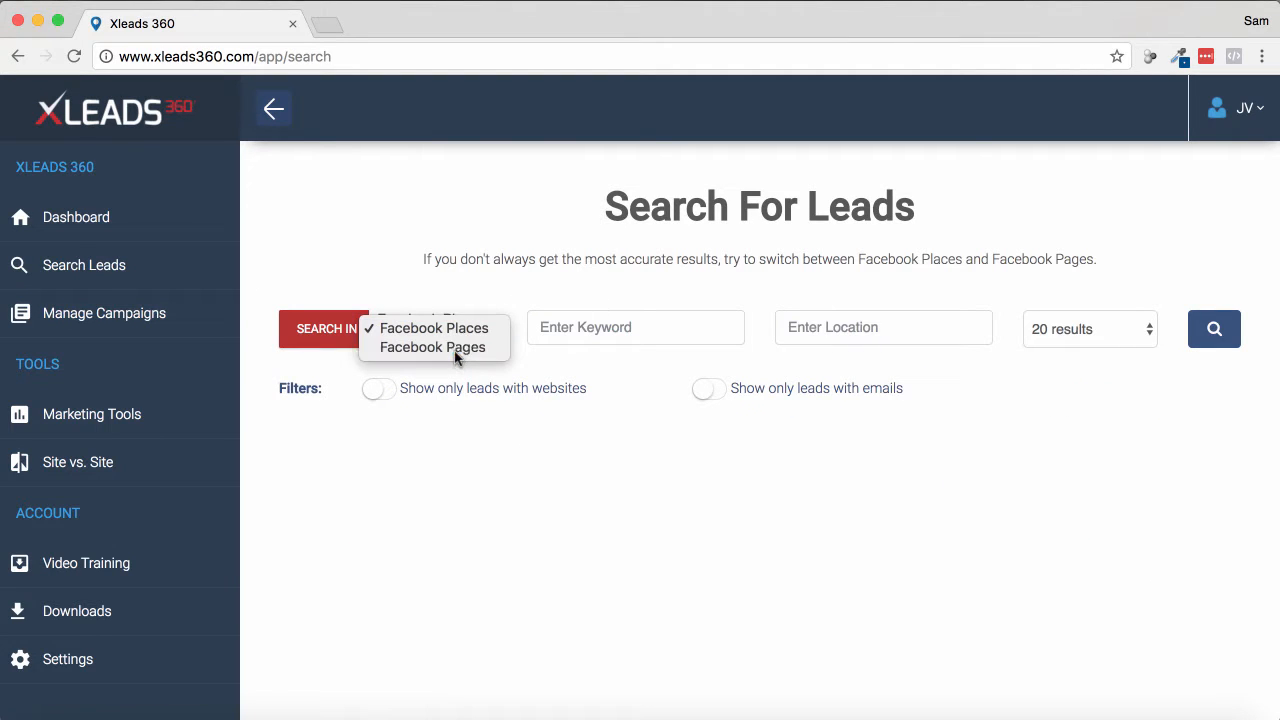
left_click(434, 347)
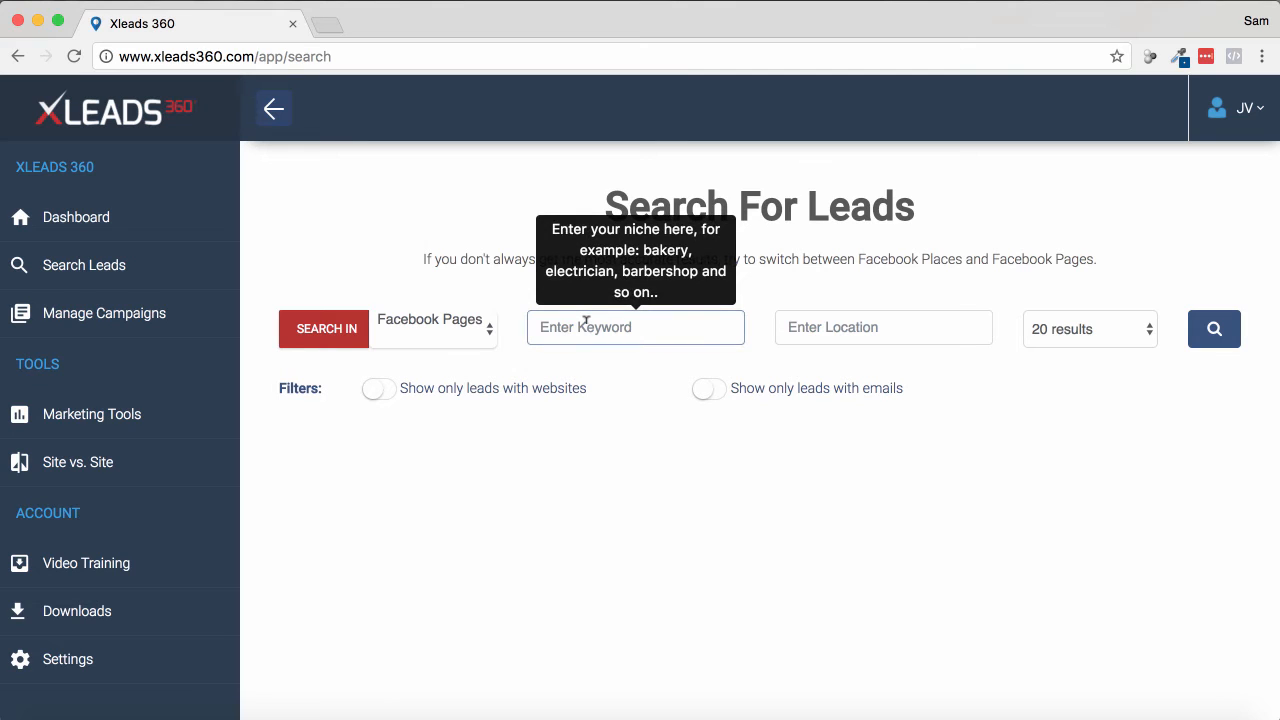
type("pest control")
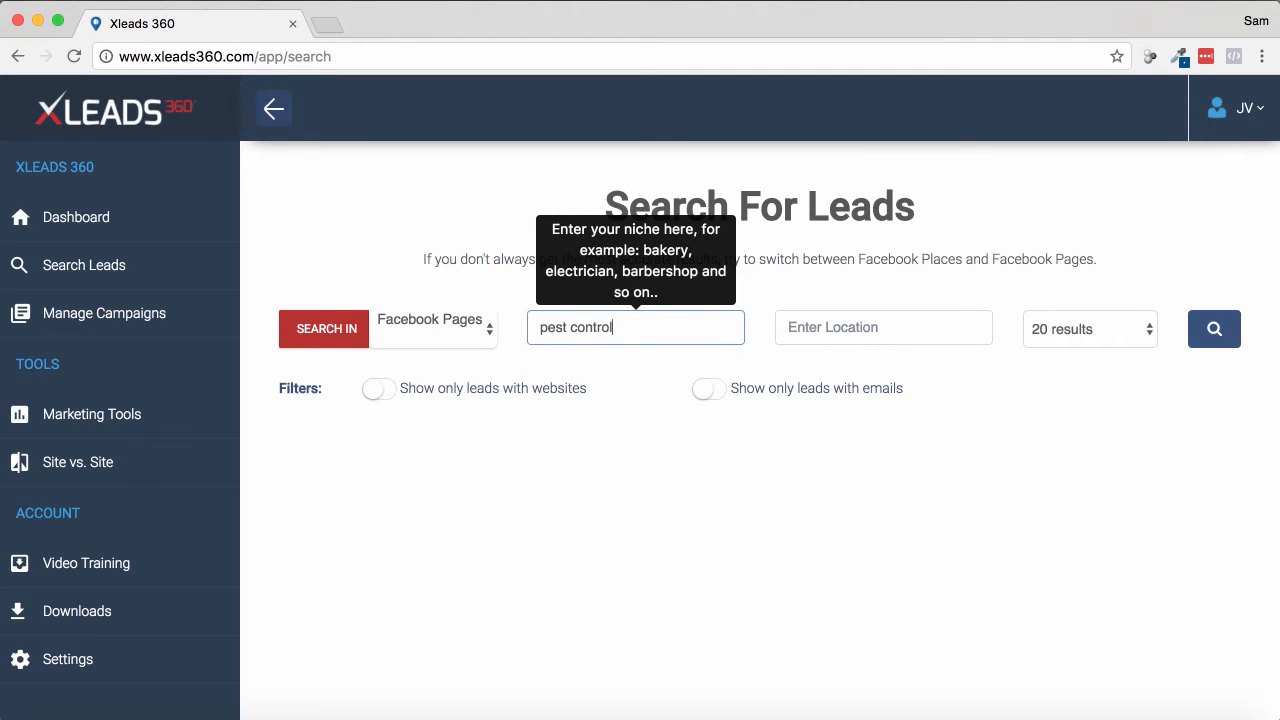
type("new")
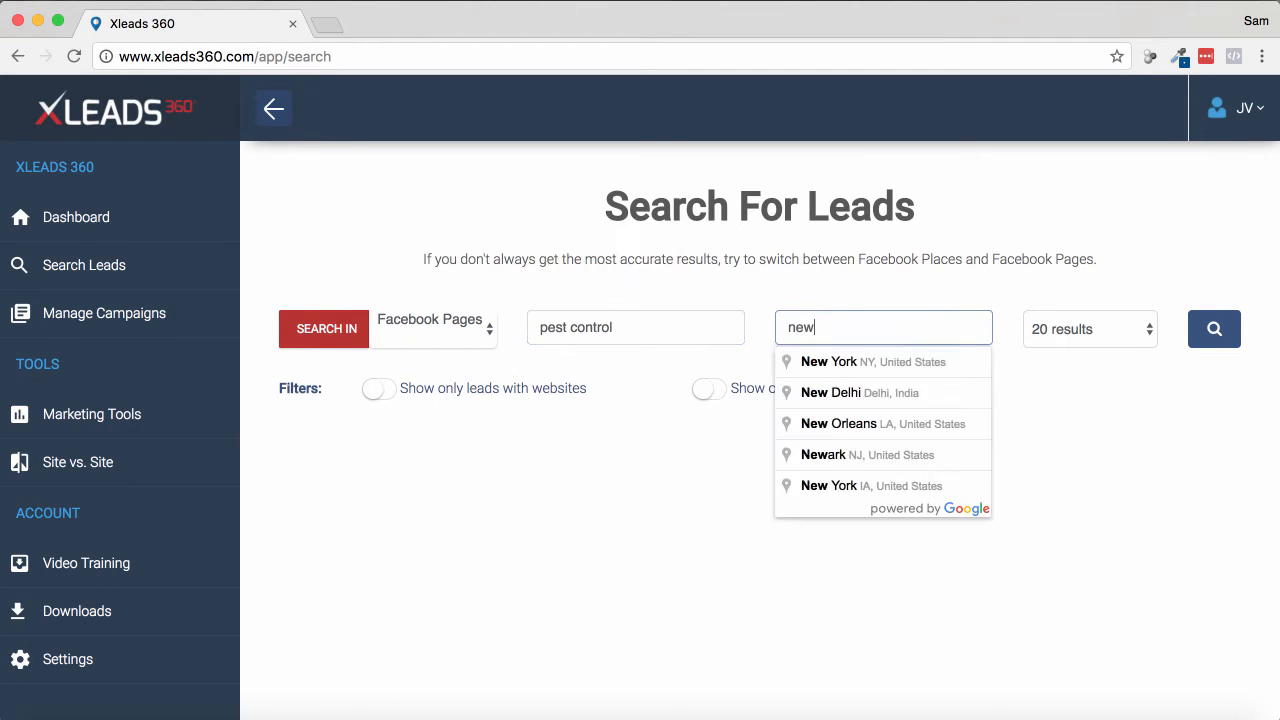
left_click(862, 361)
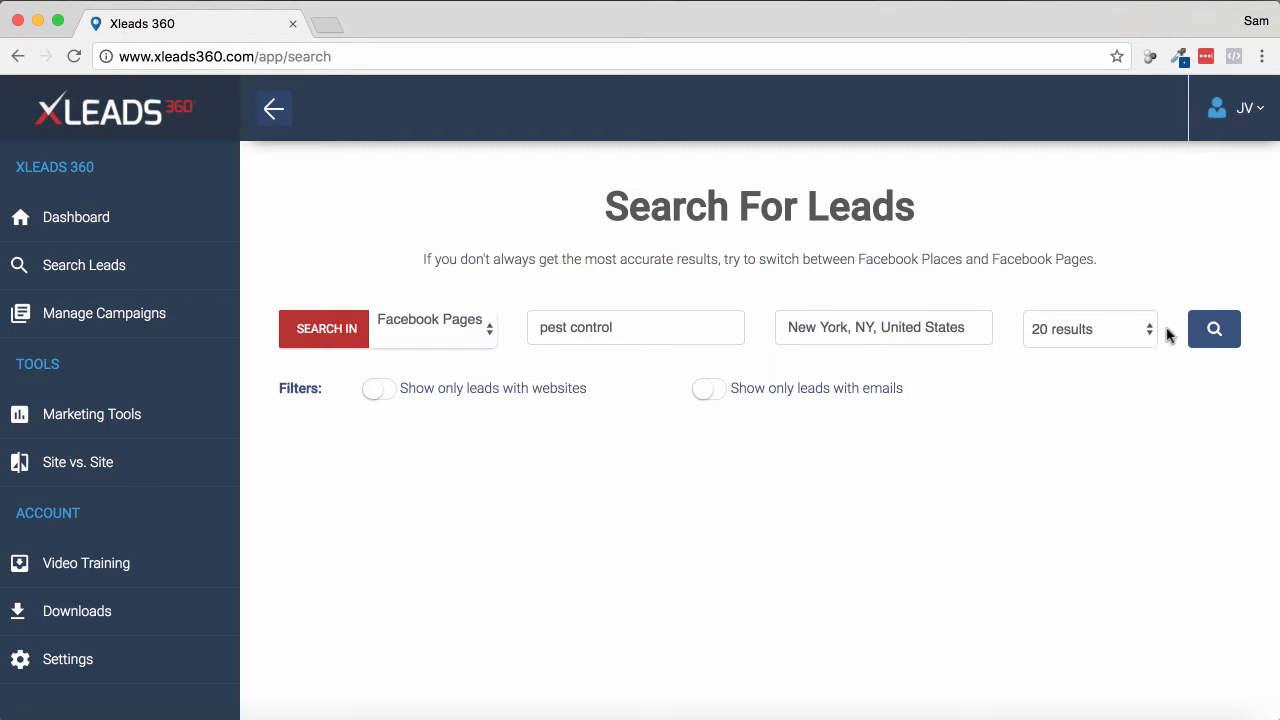
left_click(1213, 329)
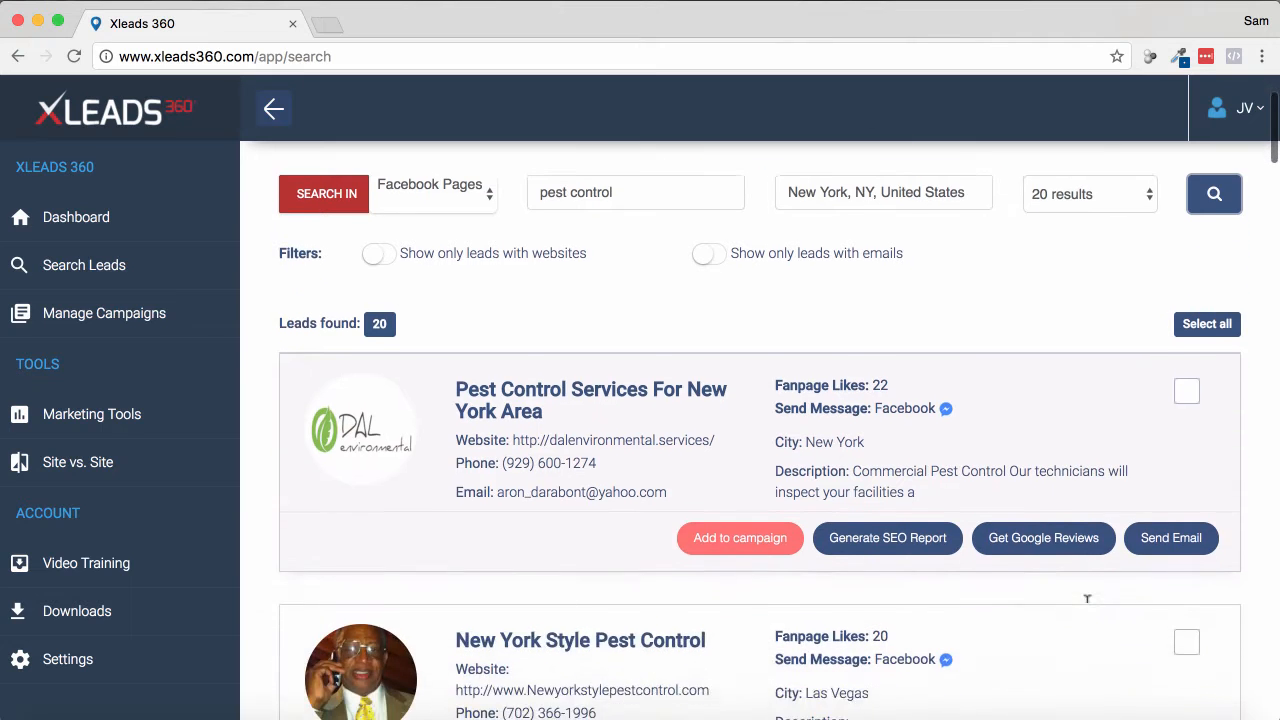
- Create a new campaign named 'Demo Video' from the first lead's Add to campaign dialog
scroll("down", 3)
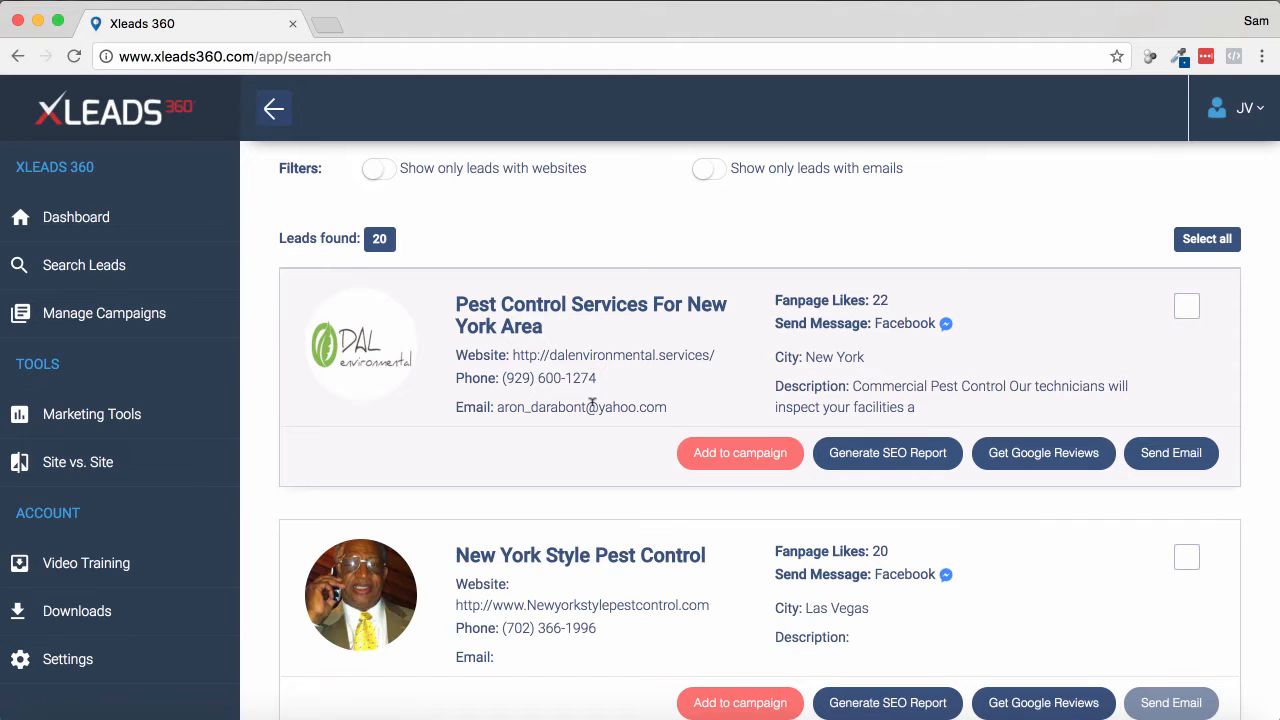
mouse_move(945, 328)
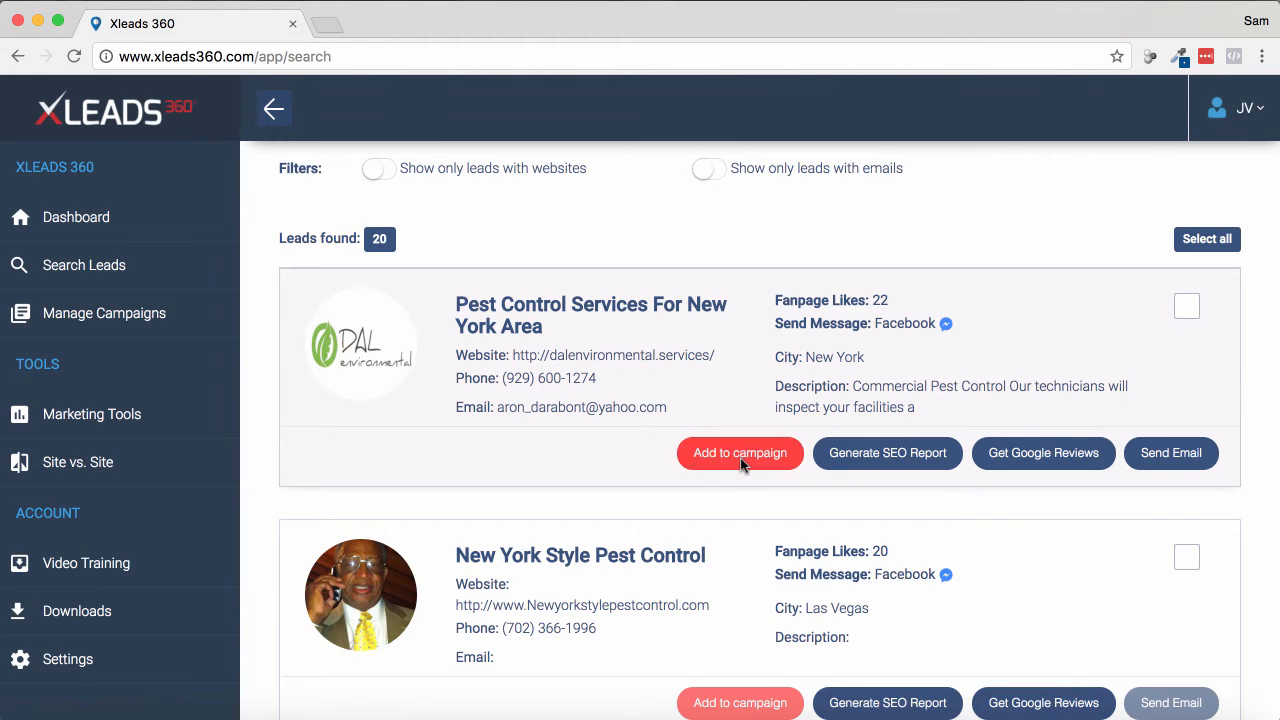
left_click(740, 453)
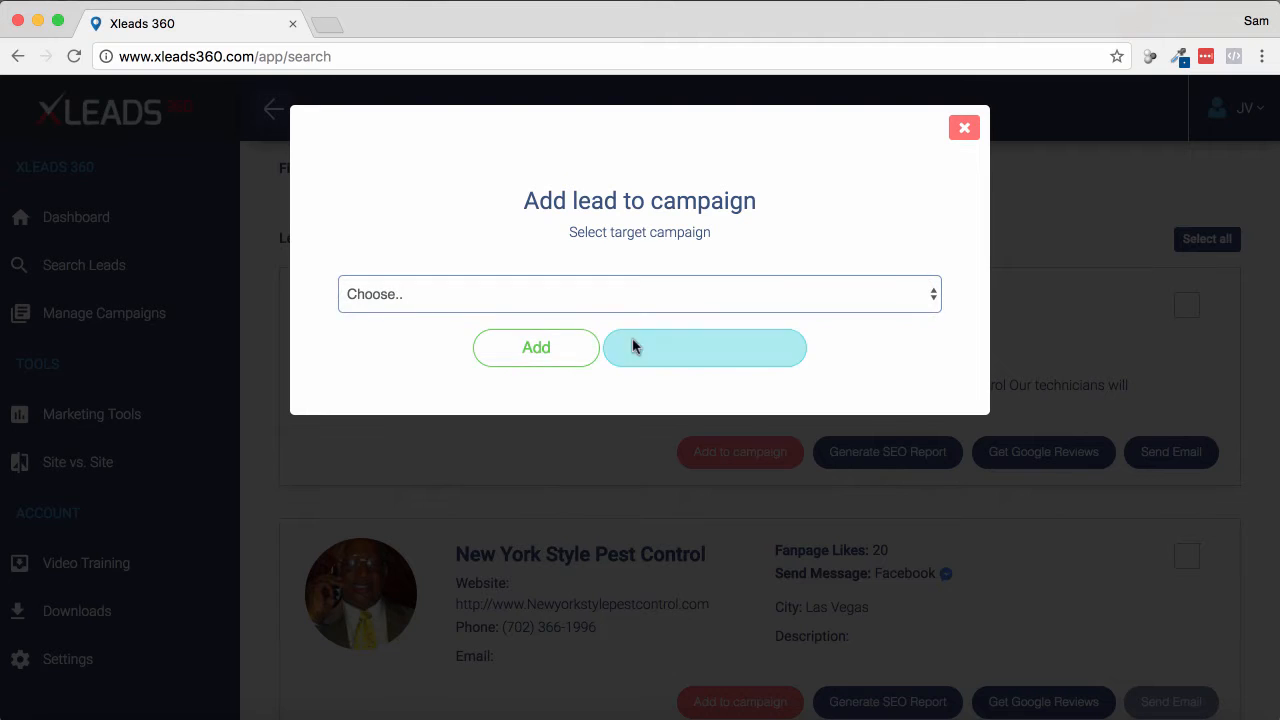
left_click(704, 347)
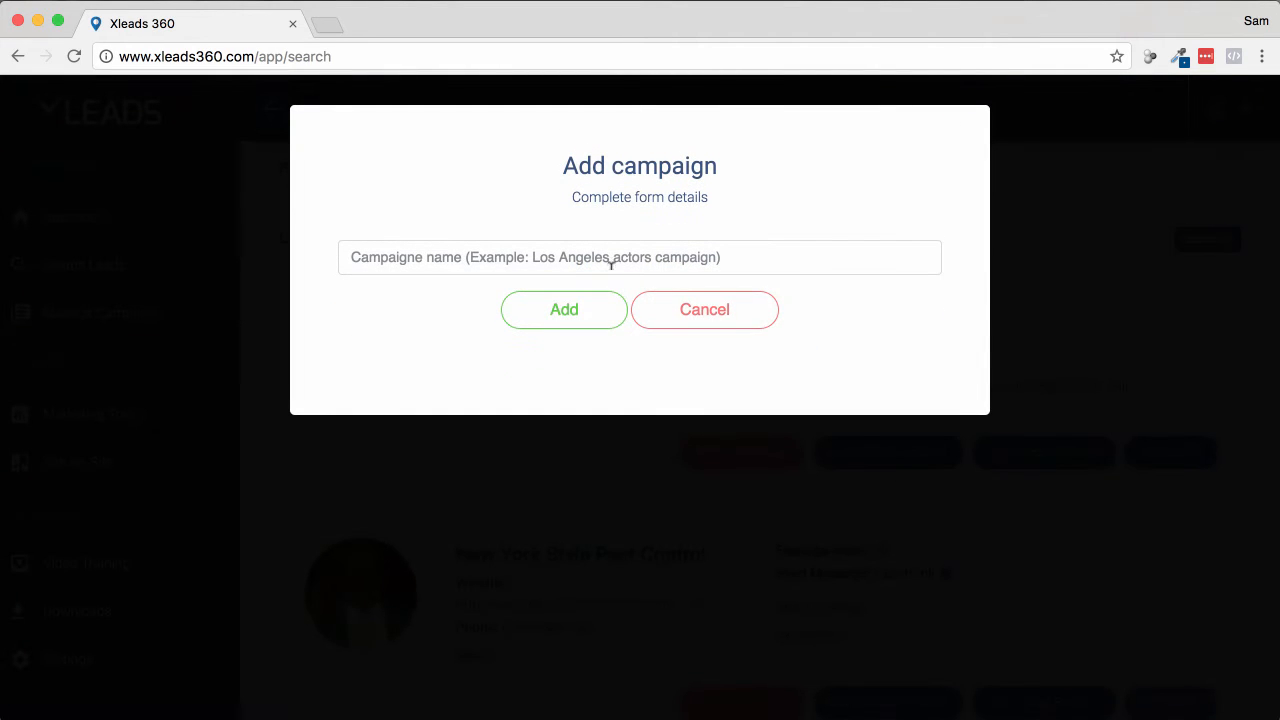
type("Demo Vide")
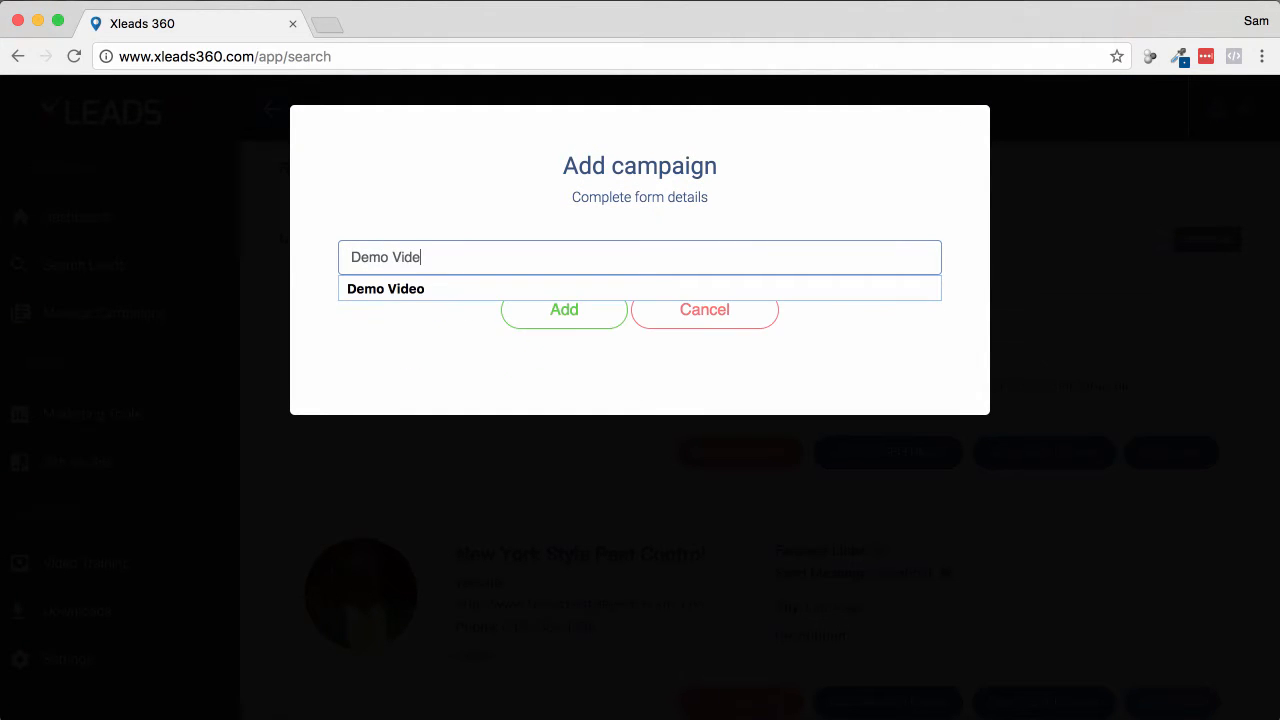
left_click(564, 309)
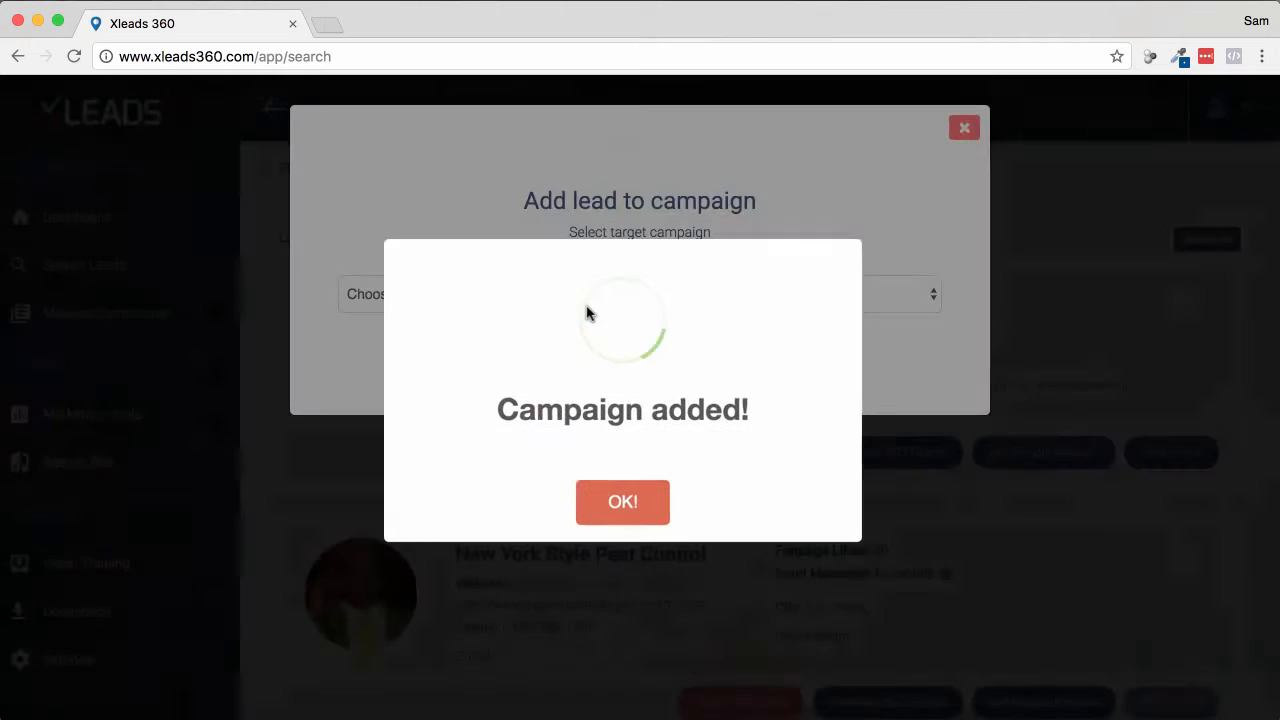
left_click(622, 501)
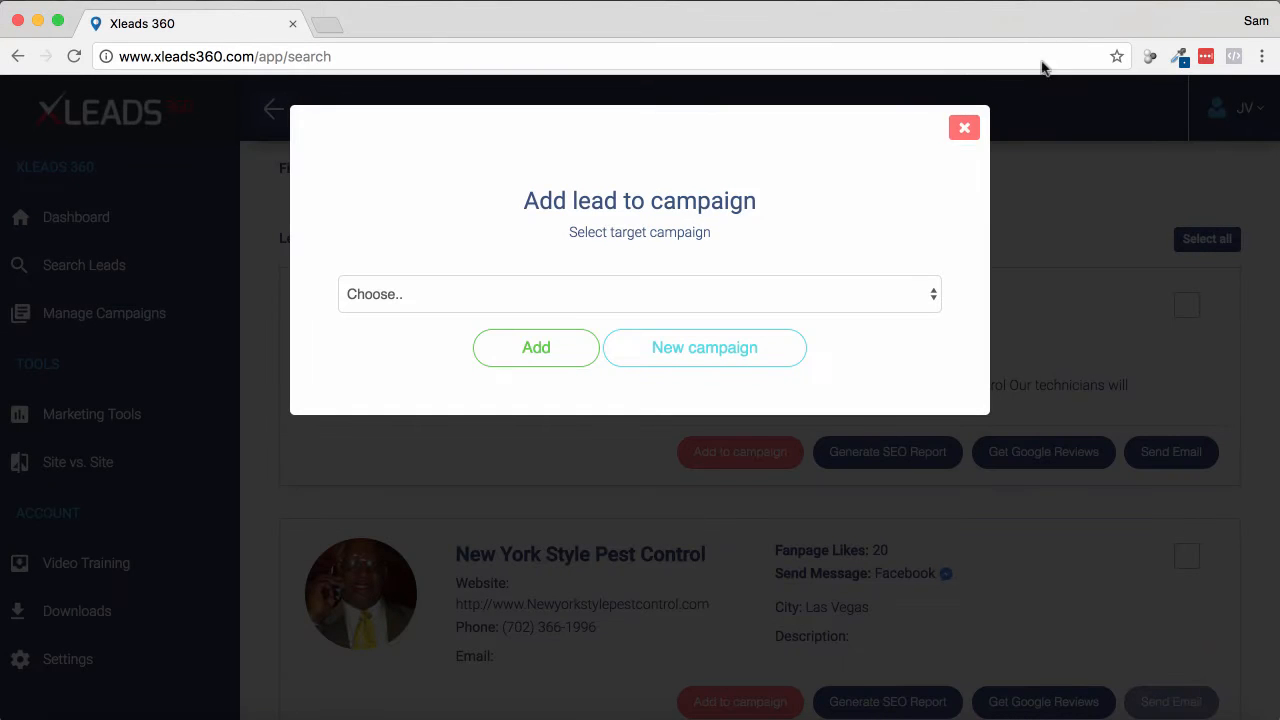
- Add the Custom Pest Control lead to the existing Demo Video campaign
left_click(963, 127)
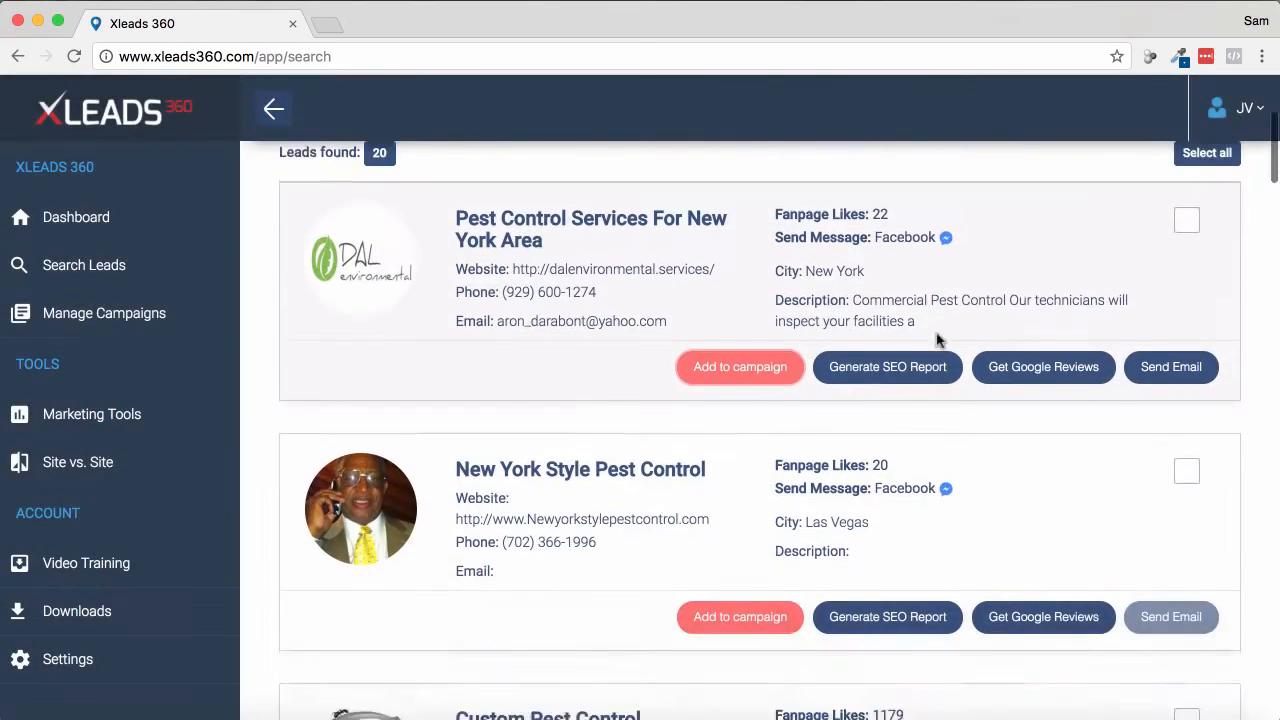
scroll("down", 3)
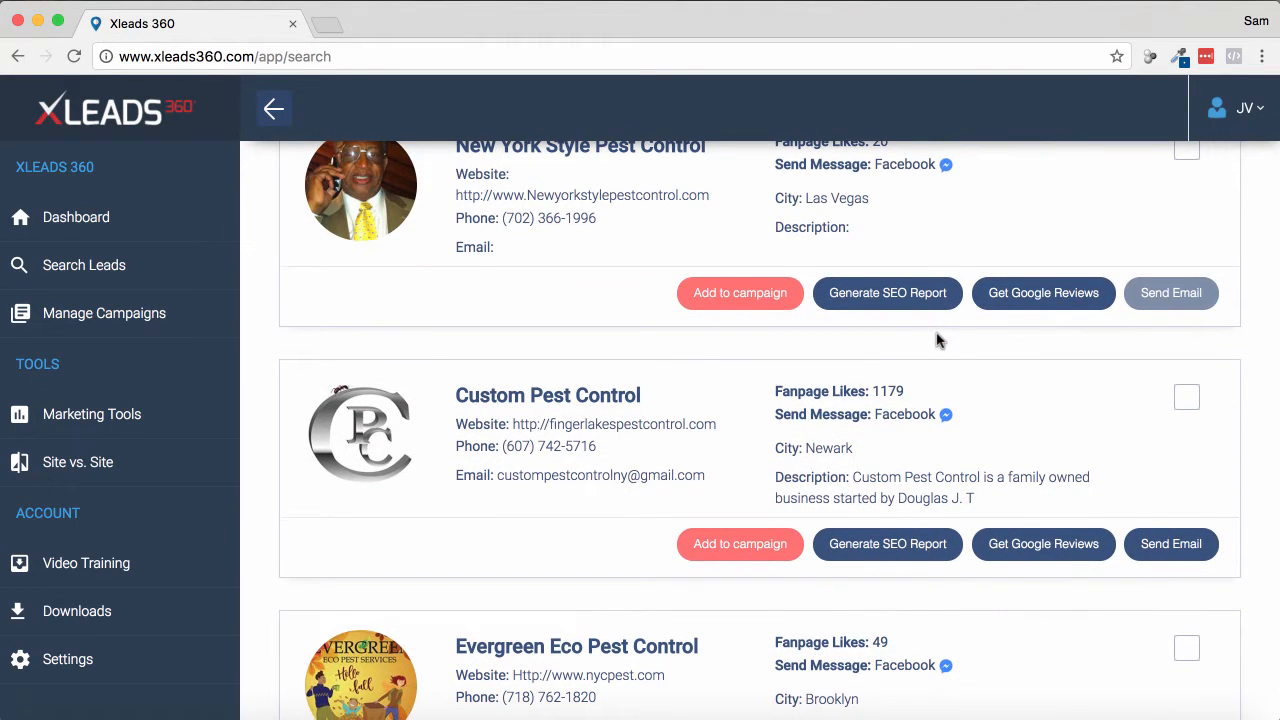
scroll("down", 3)
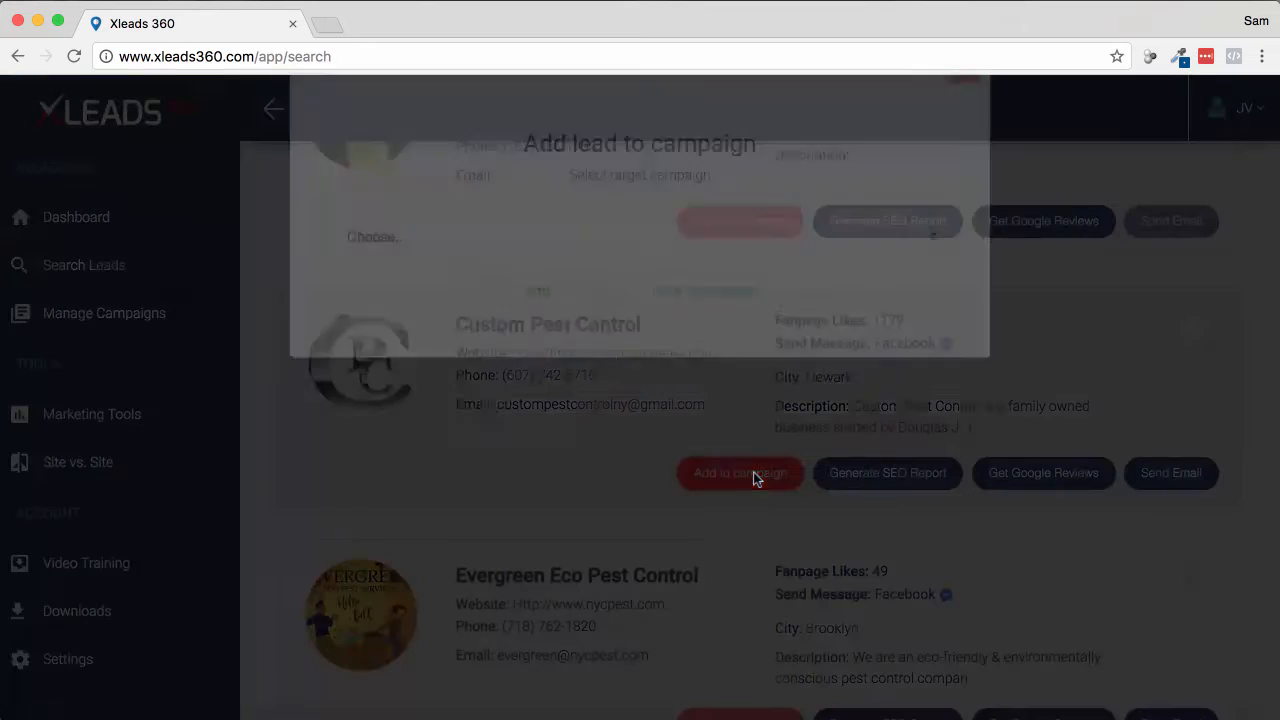
left_click(630, 294)
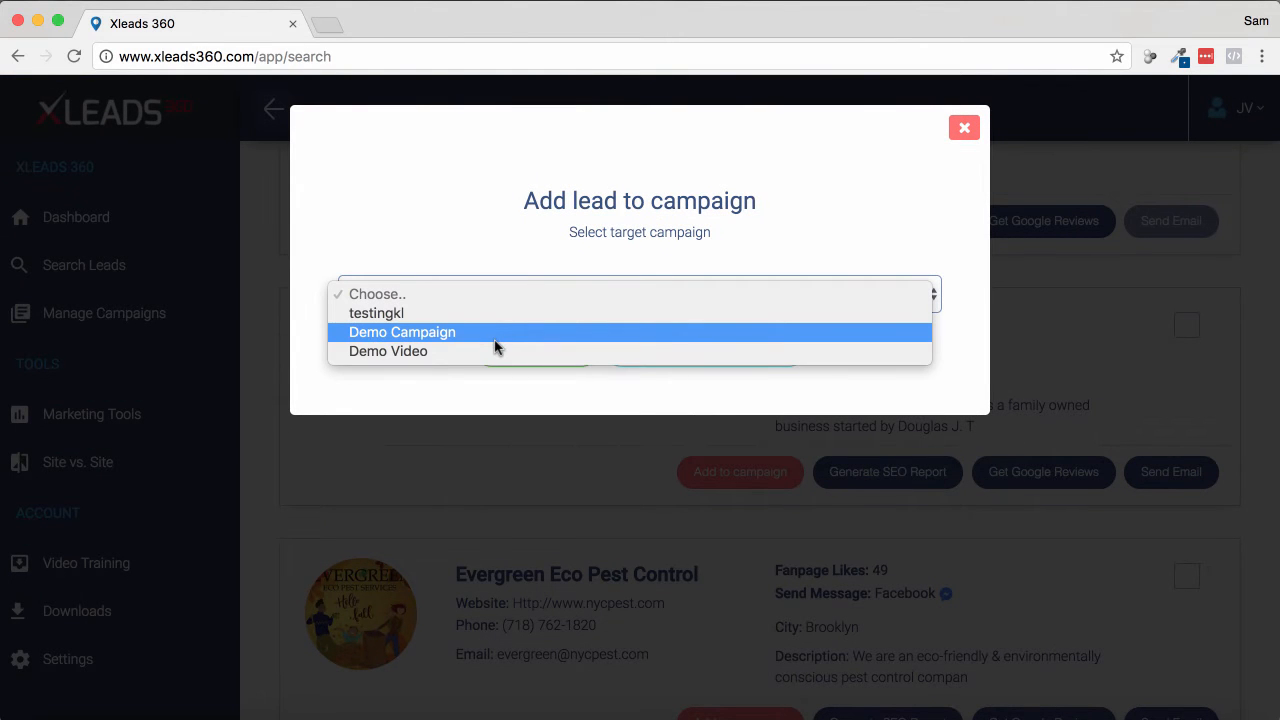
left_click(388, 351)
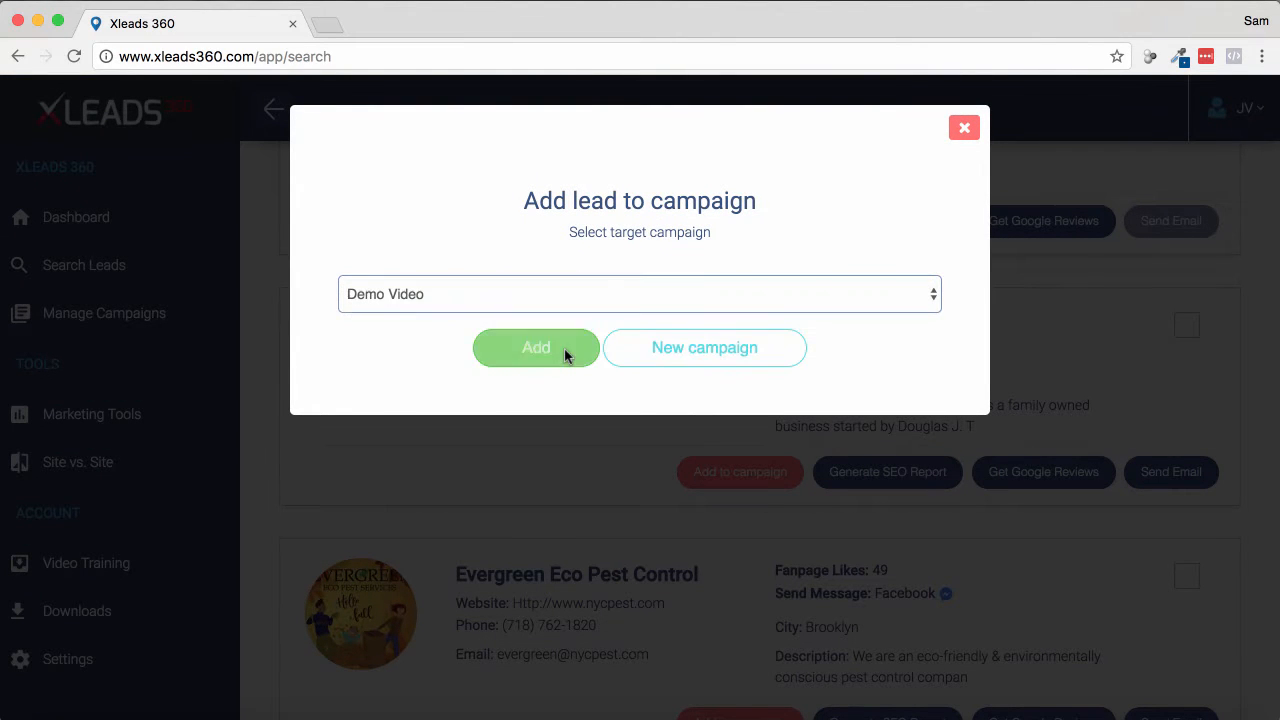
left_click(536, 347)
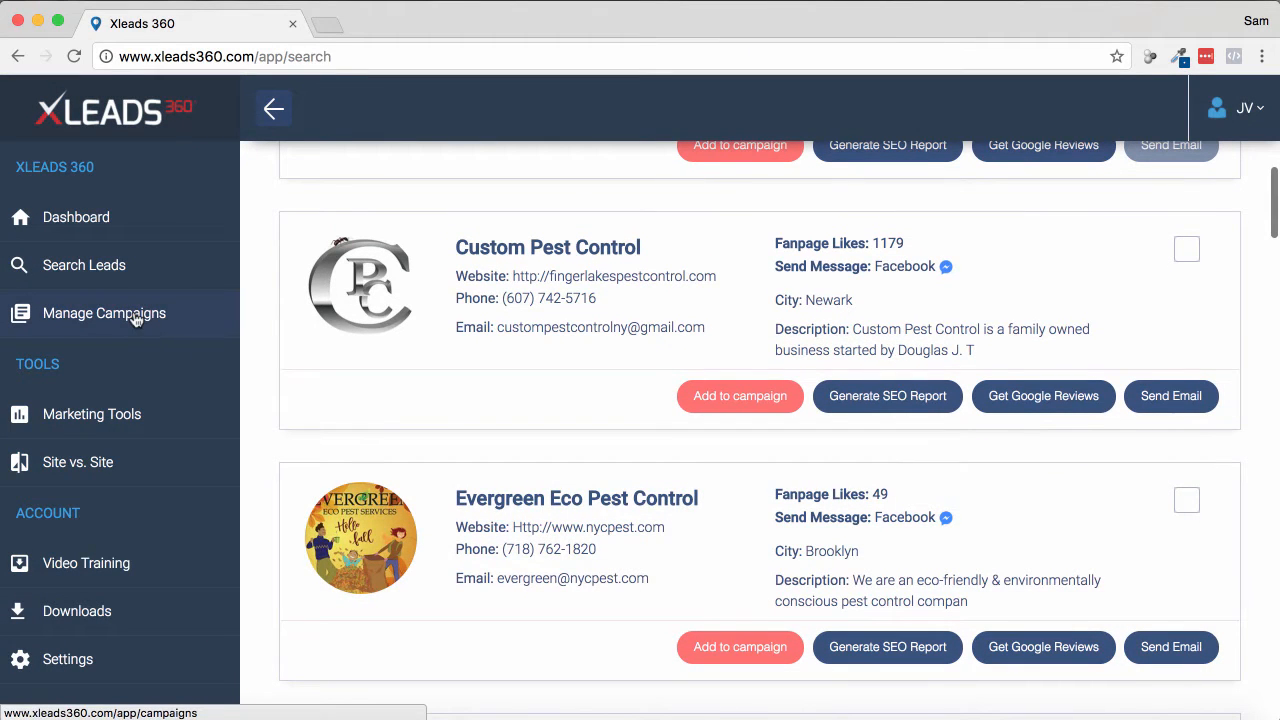
- Open the Demo Video campaign from Manage Campaigns to see Custom Pest Control
left_click(104, 313)
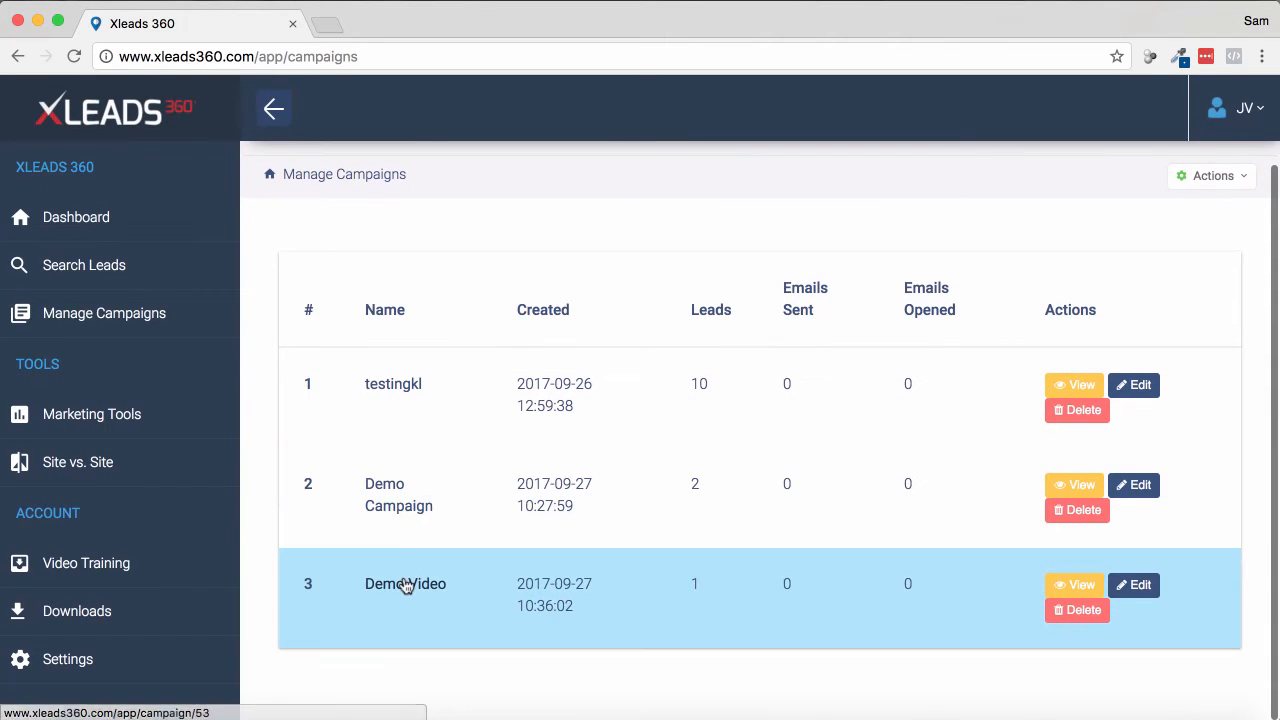
left_click(1074, 585)
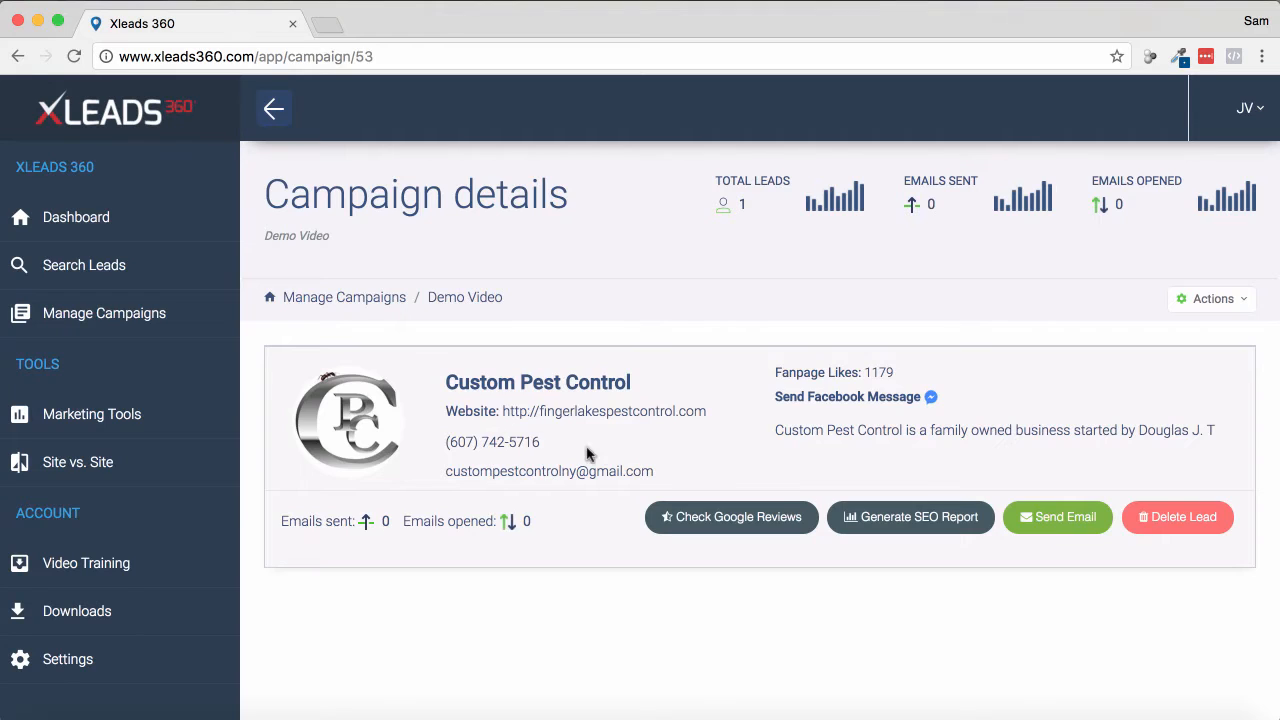
mouse_move(632, 458)
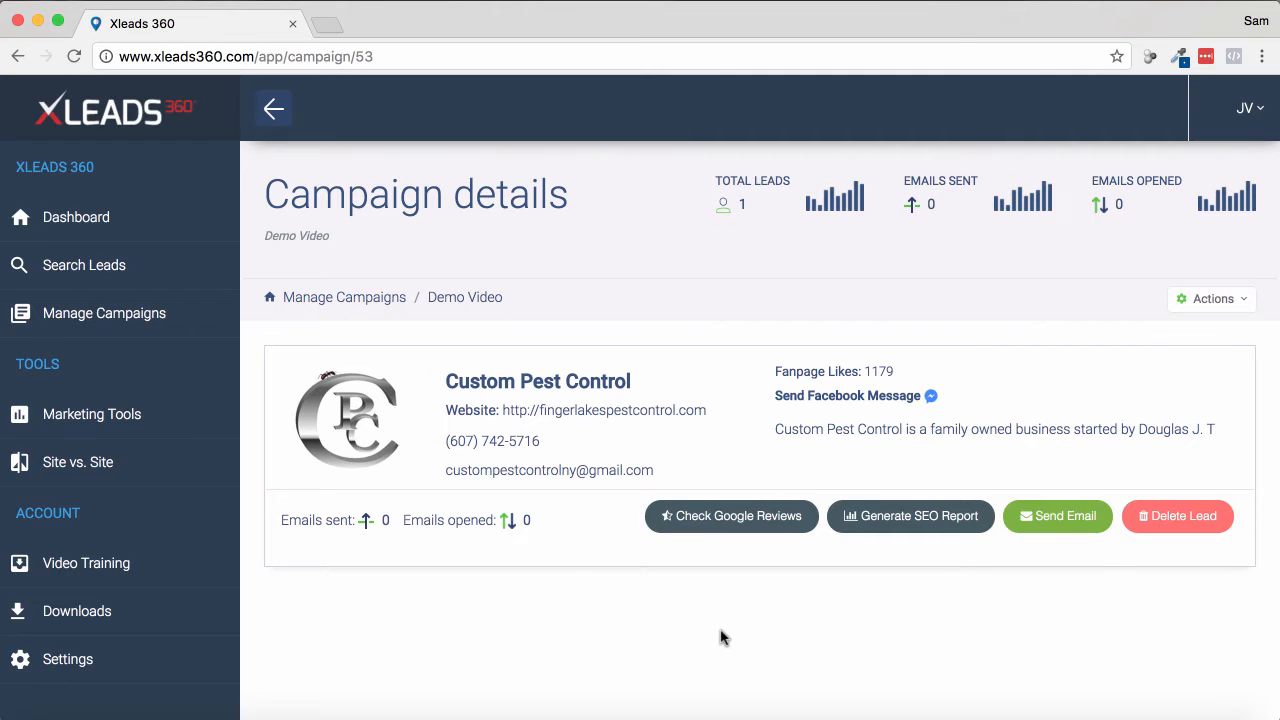
mouse_move(567, 463)
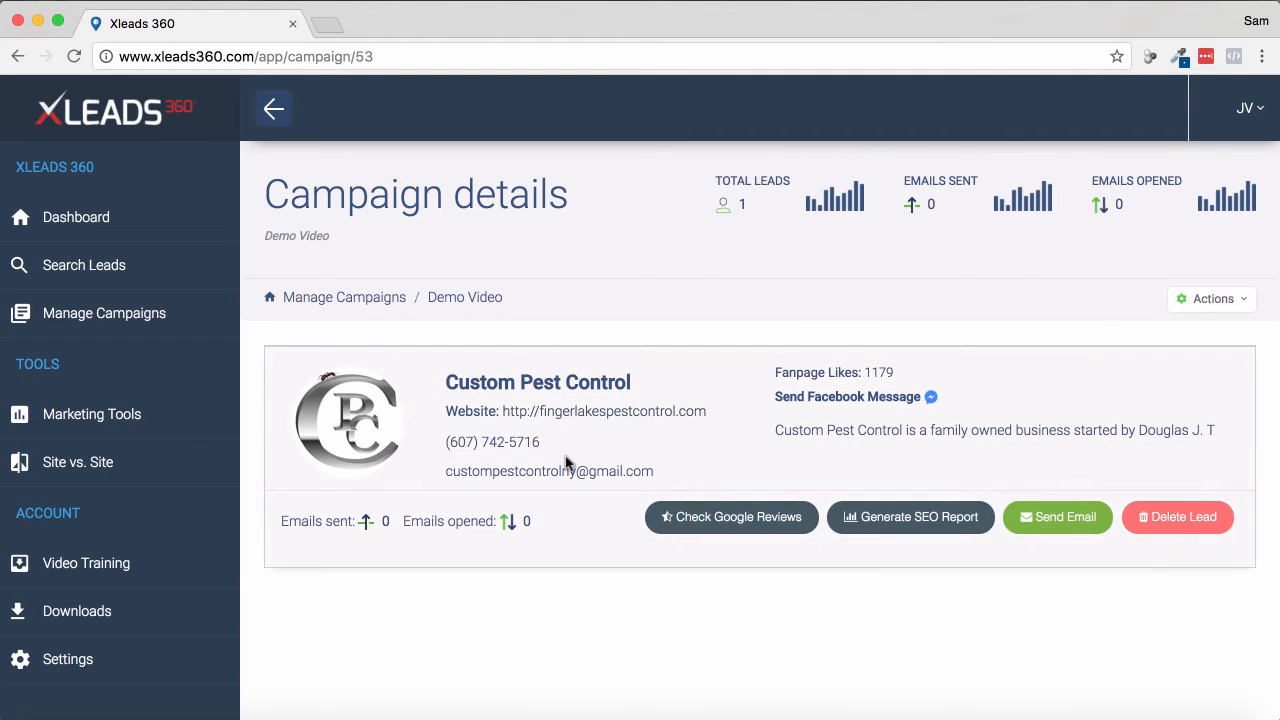
mouse_move(628, 487)
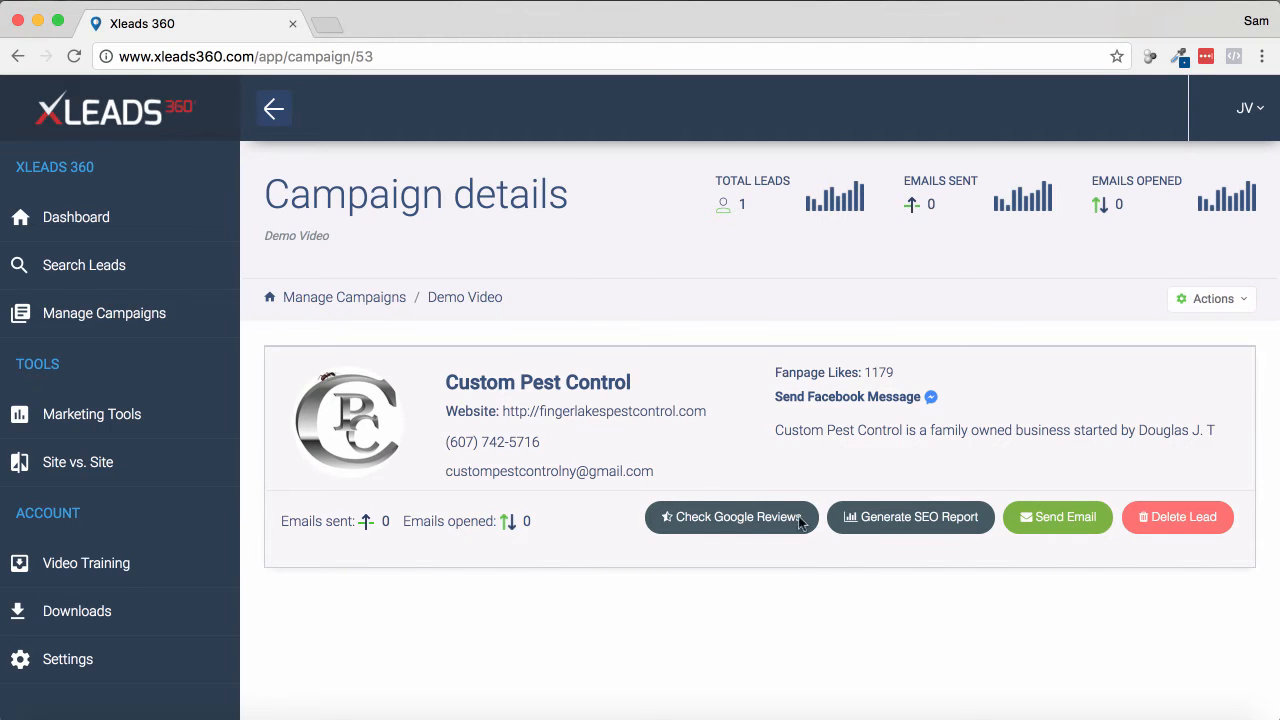
- Generate an SEO report for Custom Pest Control's website and view its first section
left_click(909, 517)
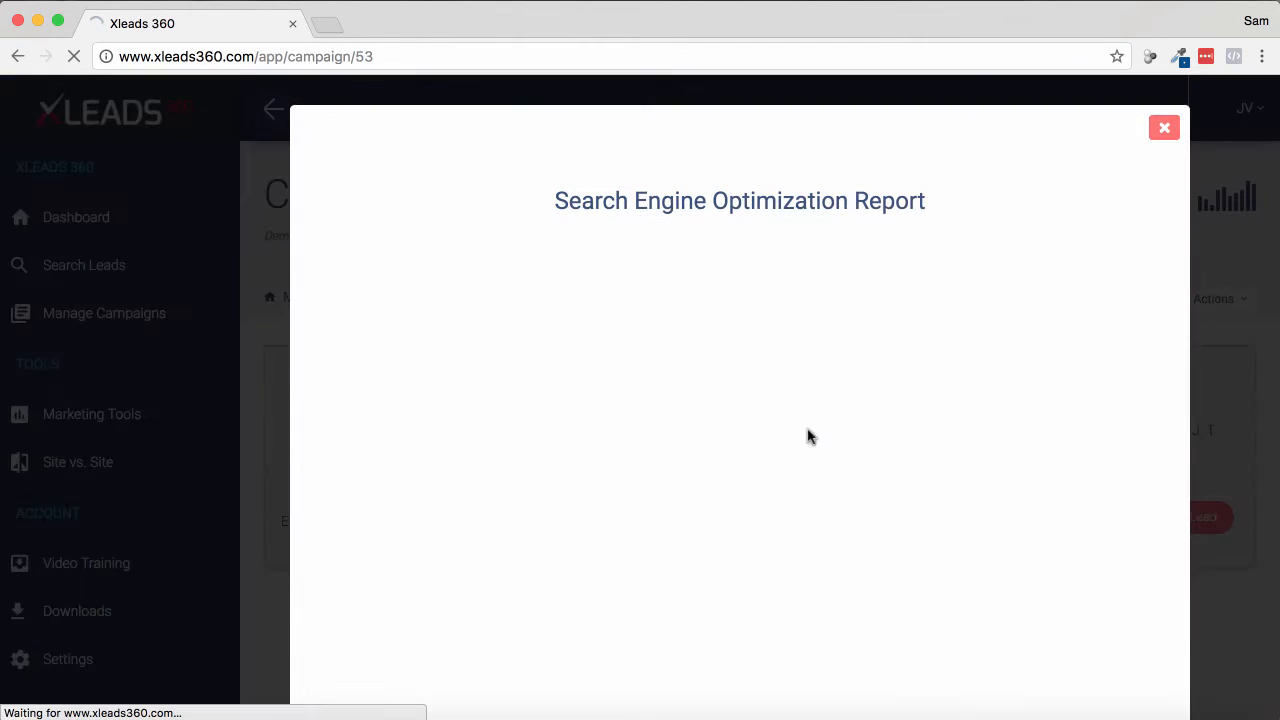
mouse_move(1063, 304)
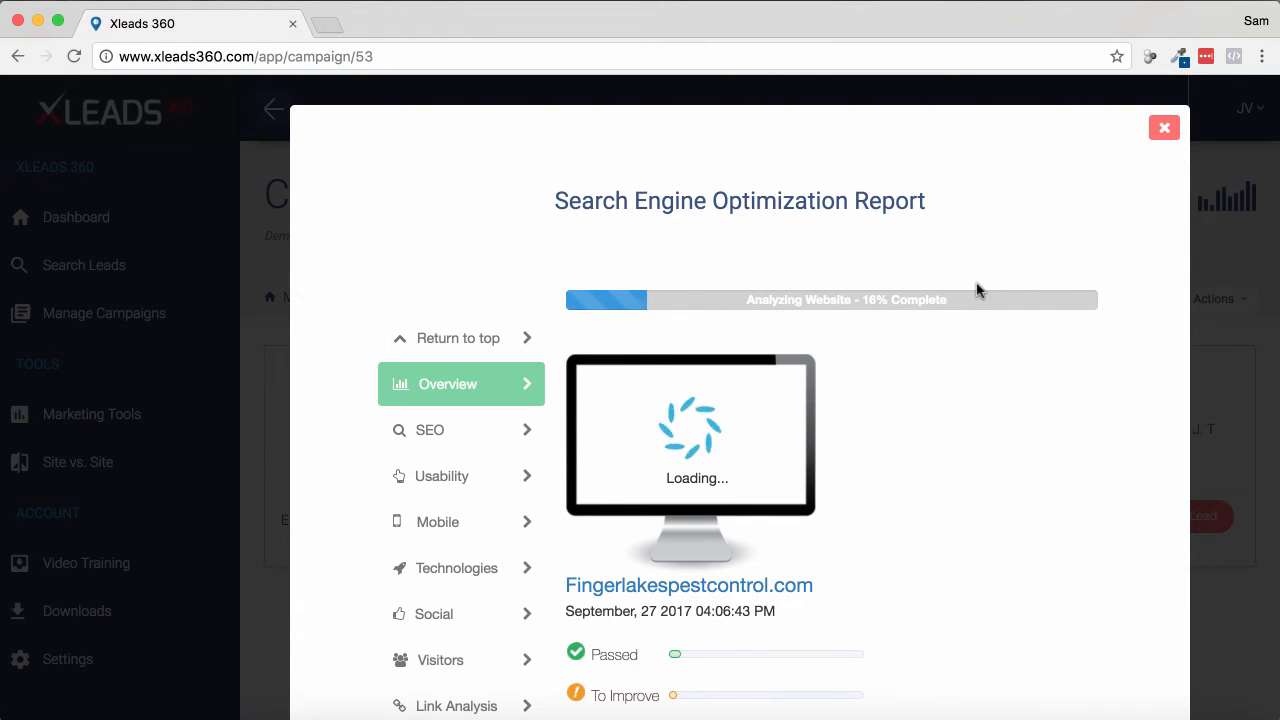
mouse_move(1017, 393)
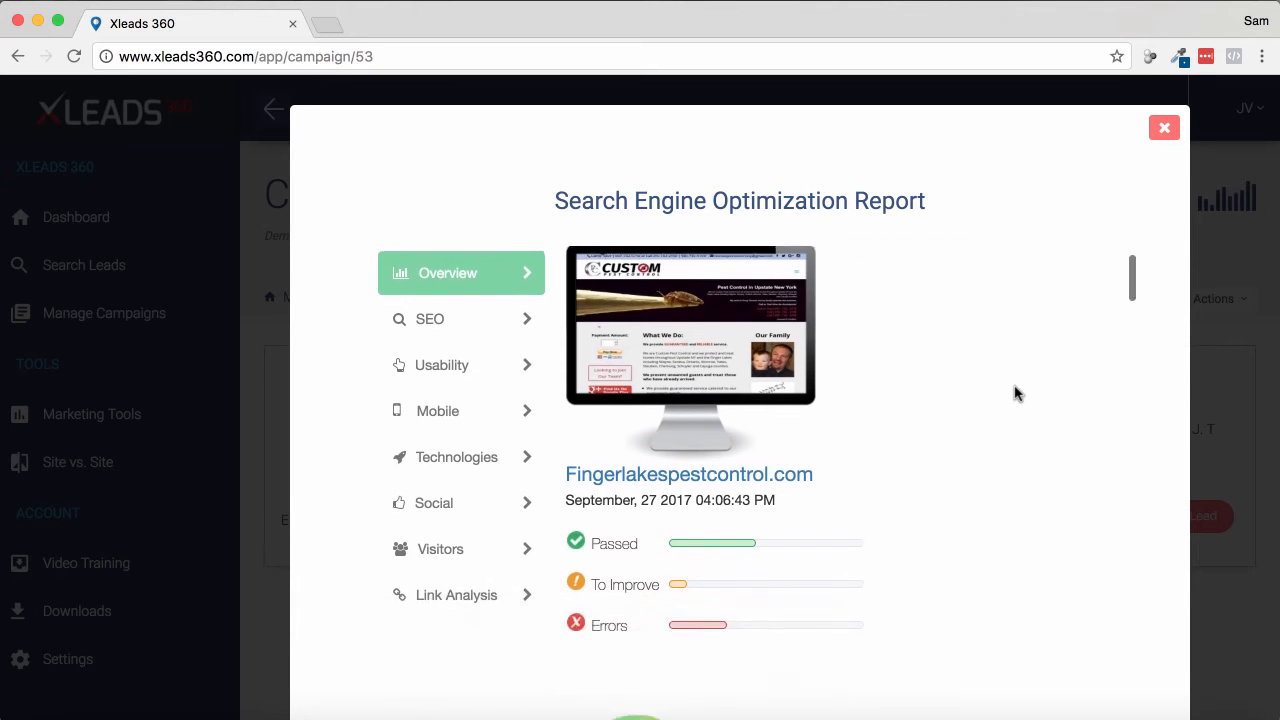
scroll("down", 3)
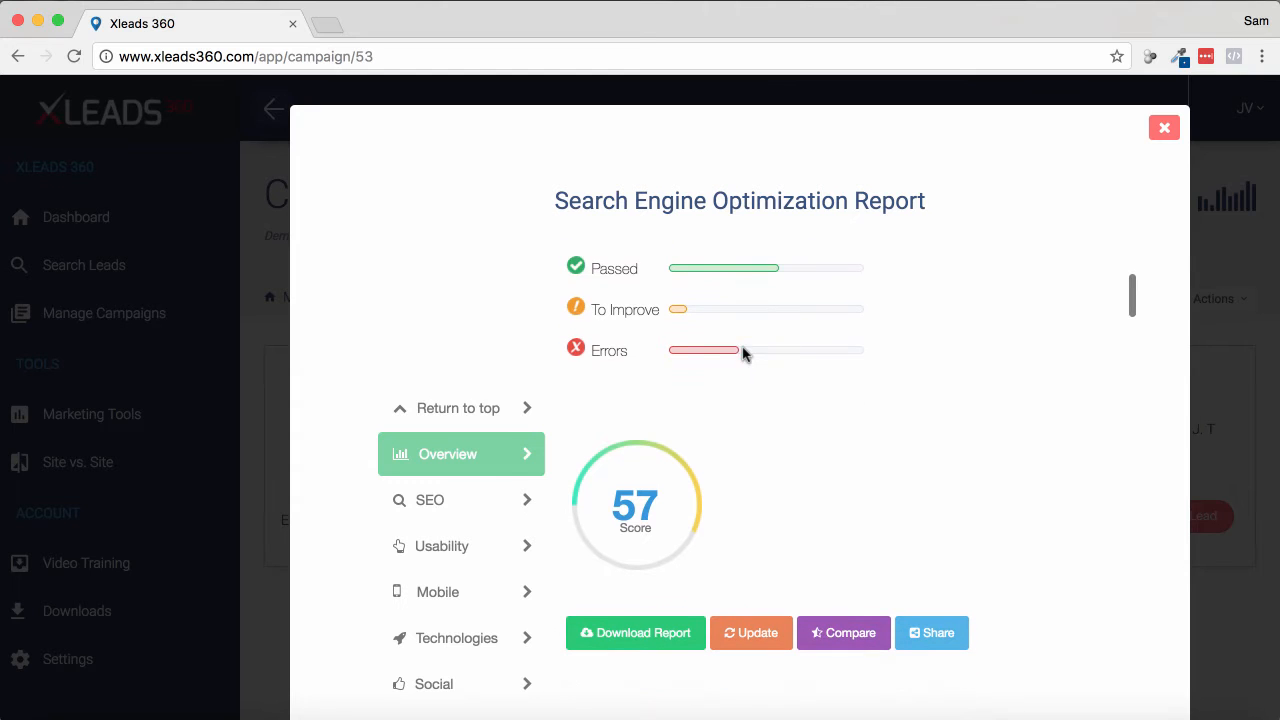
mouse_move(858, 517)
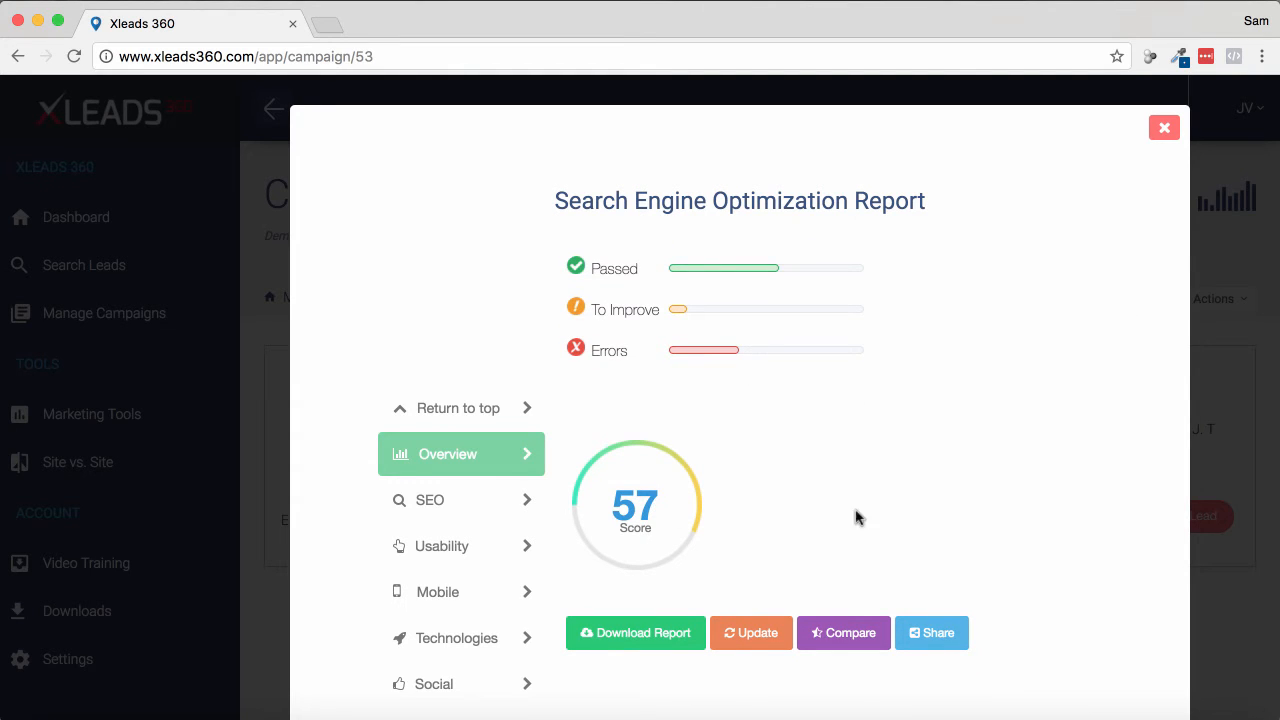
left_click(430, 499)
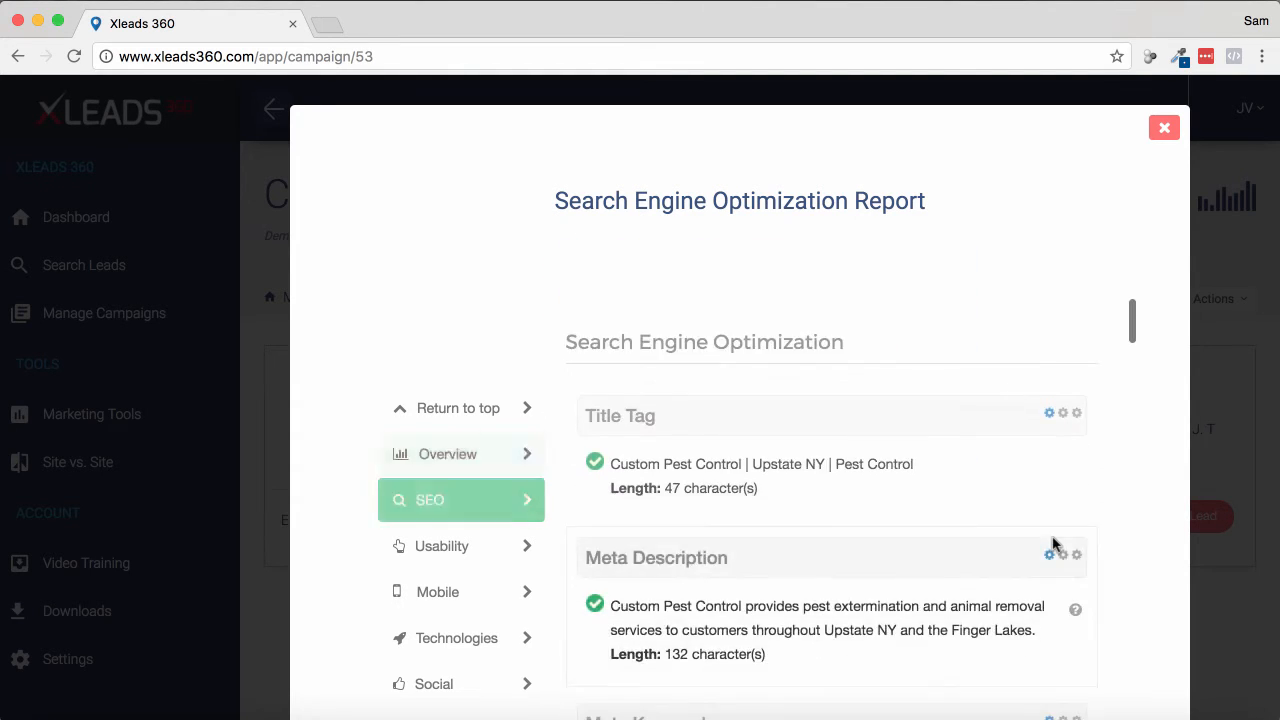
scroll("down", 3)
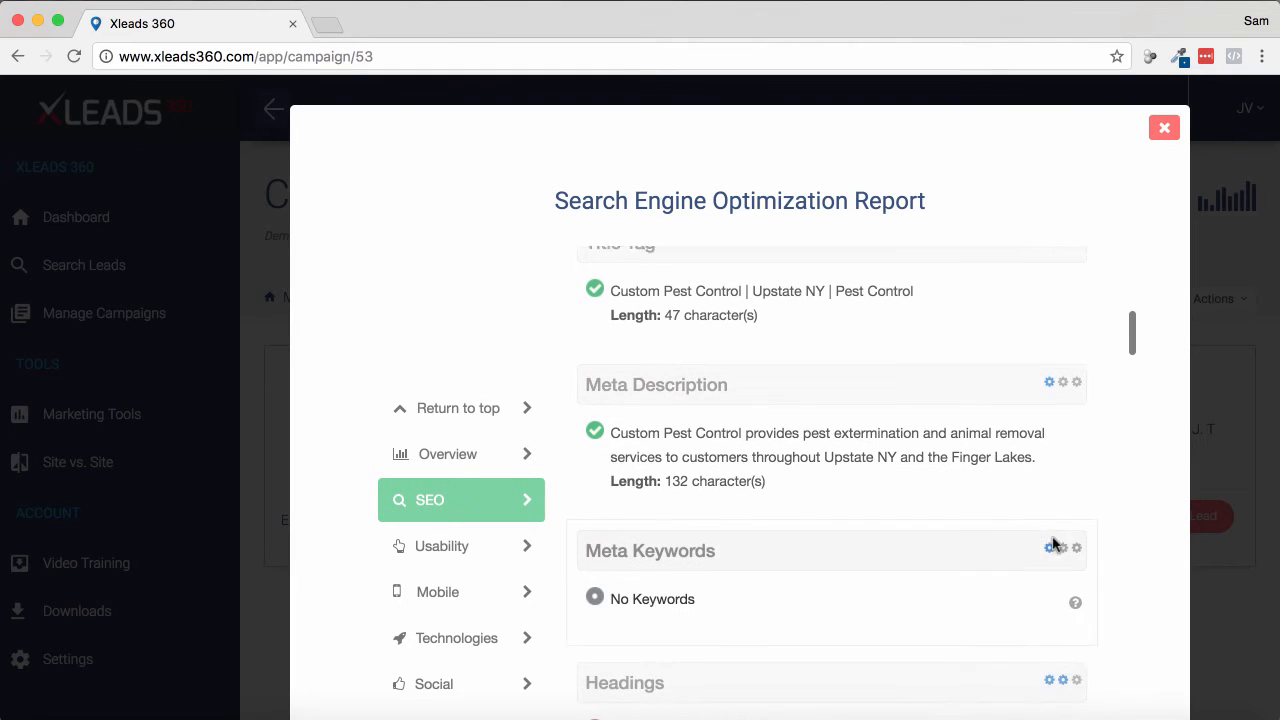
scroll("up", 3)
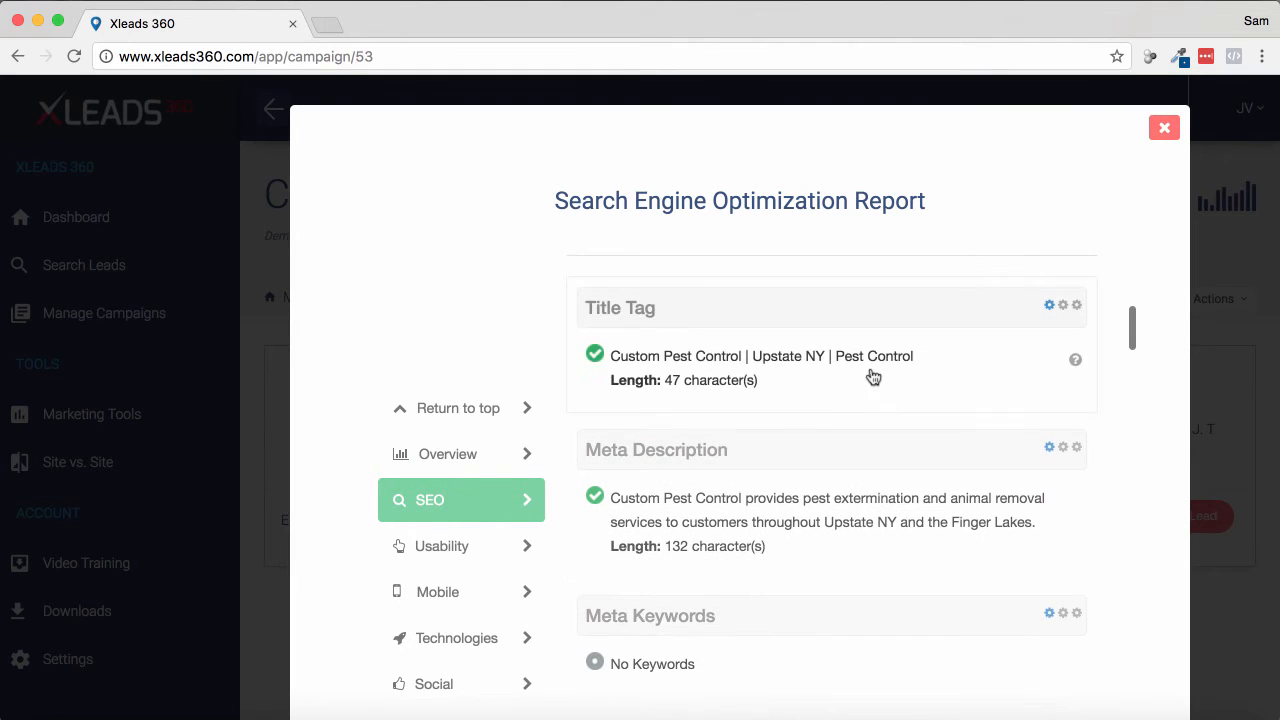
- Scroll through the report's SEO, Usability and Mobile sections
scroll("down", 3)
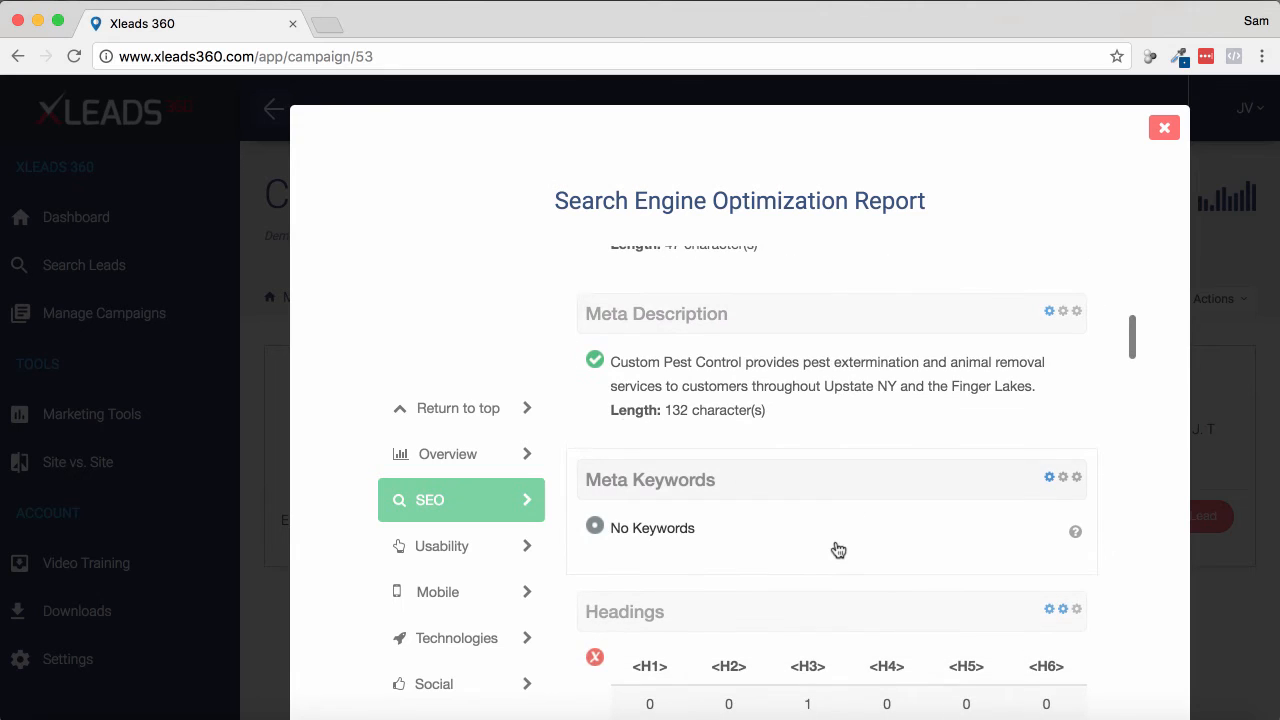
scroll("down", 3)
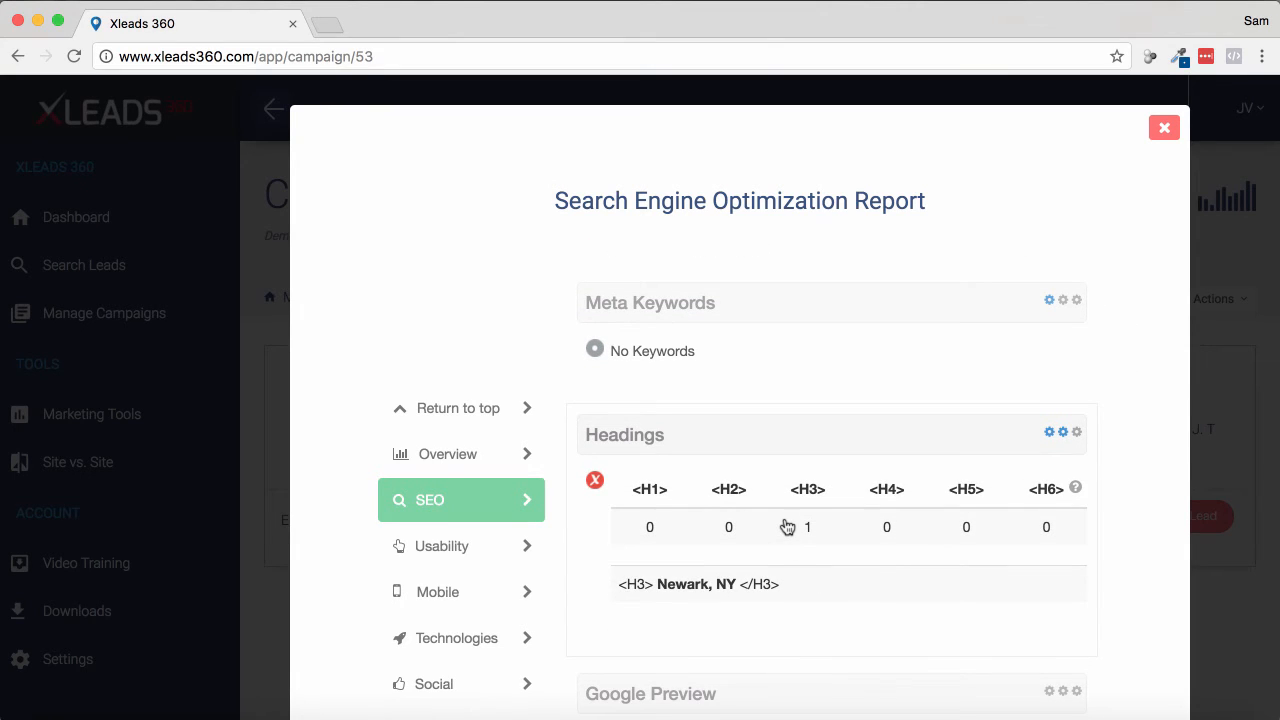
scroll("down", 3)
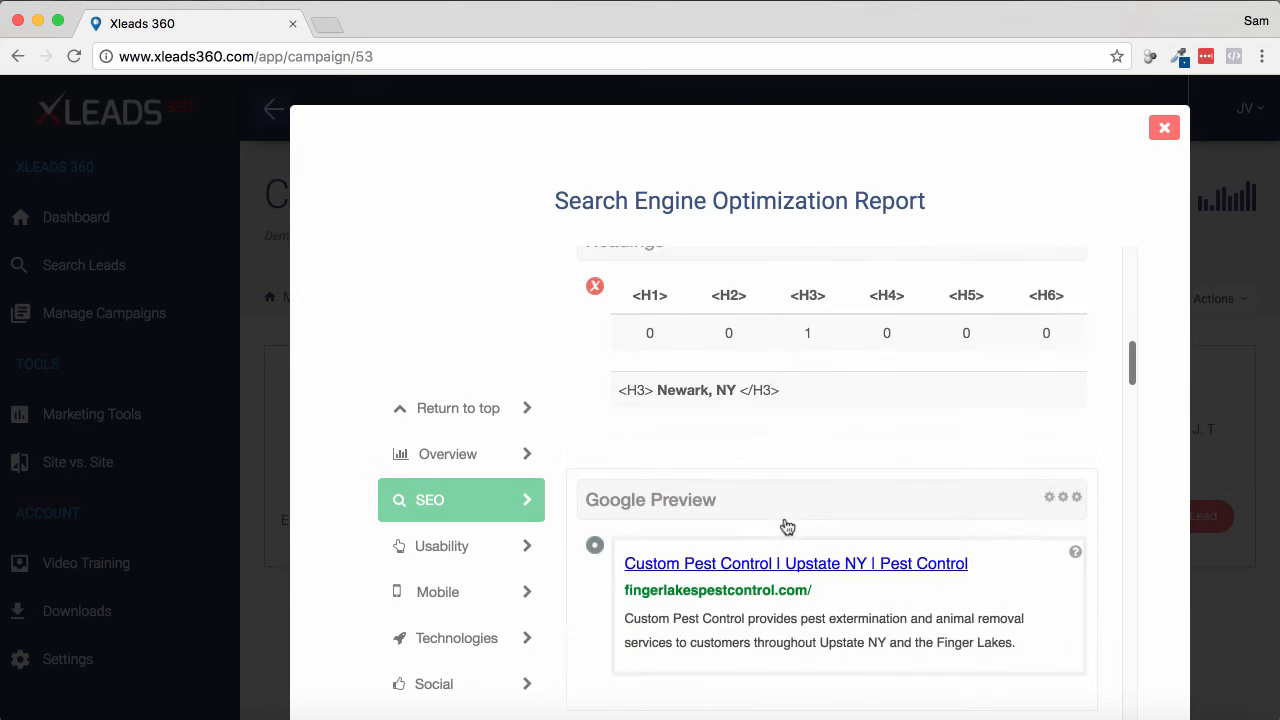
scroll("down", 3)
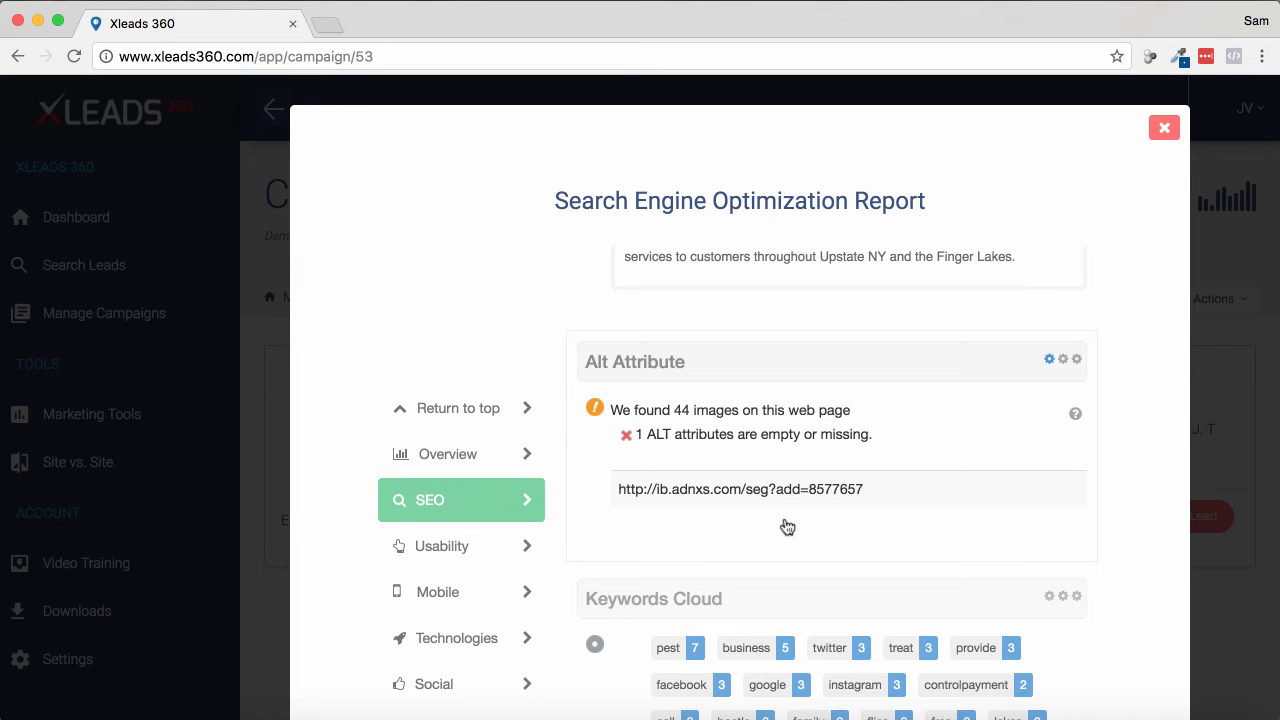
scroll("down", 3)
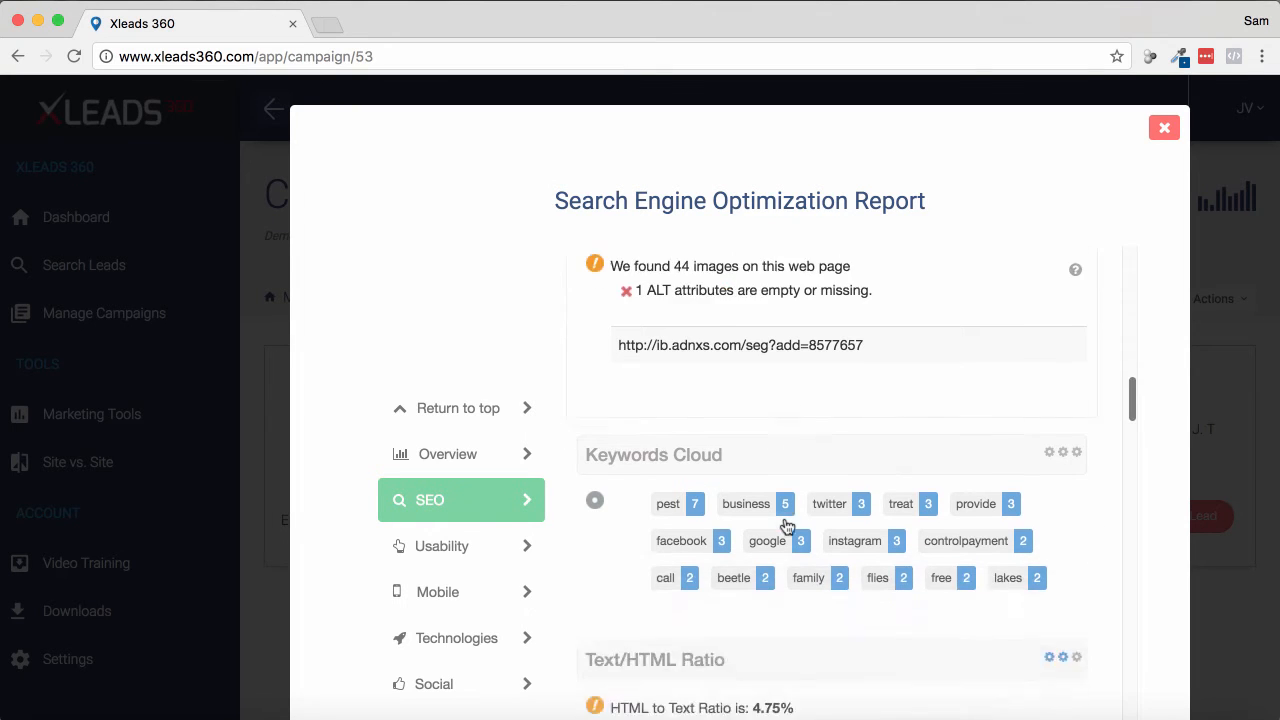
scroll("down", 3)
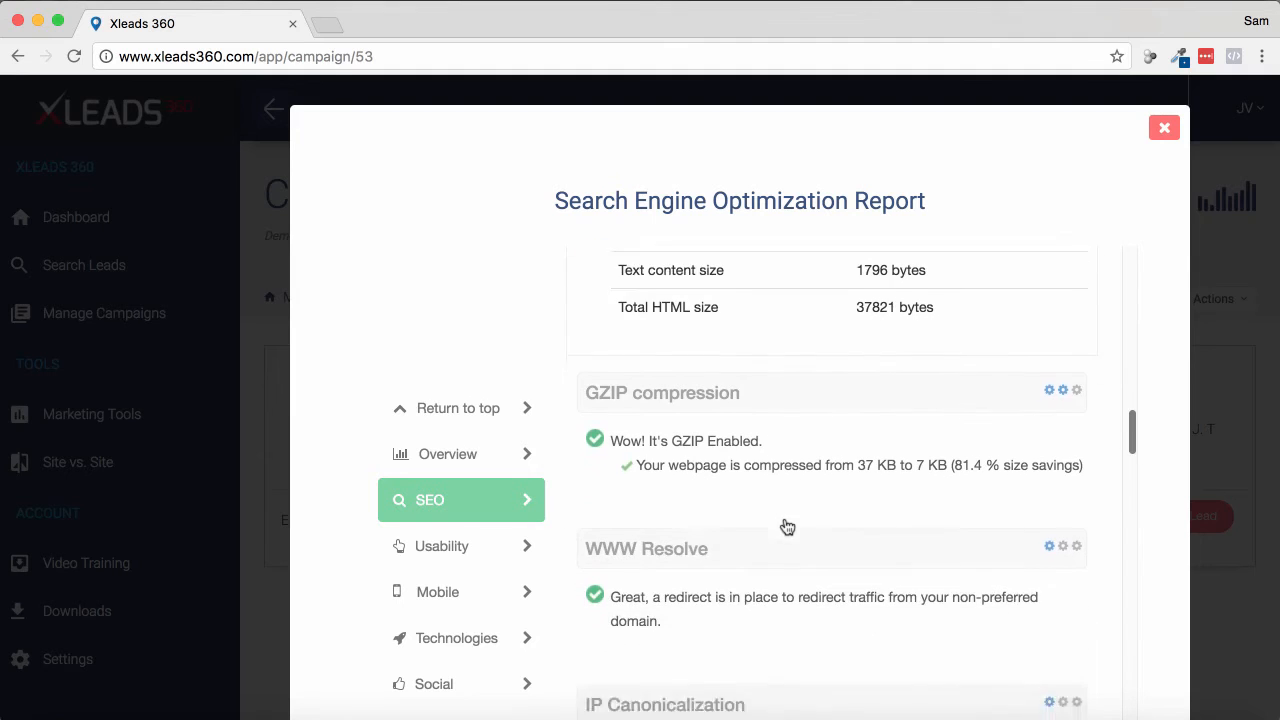
scroll("down", 3)
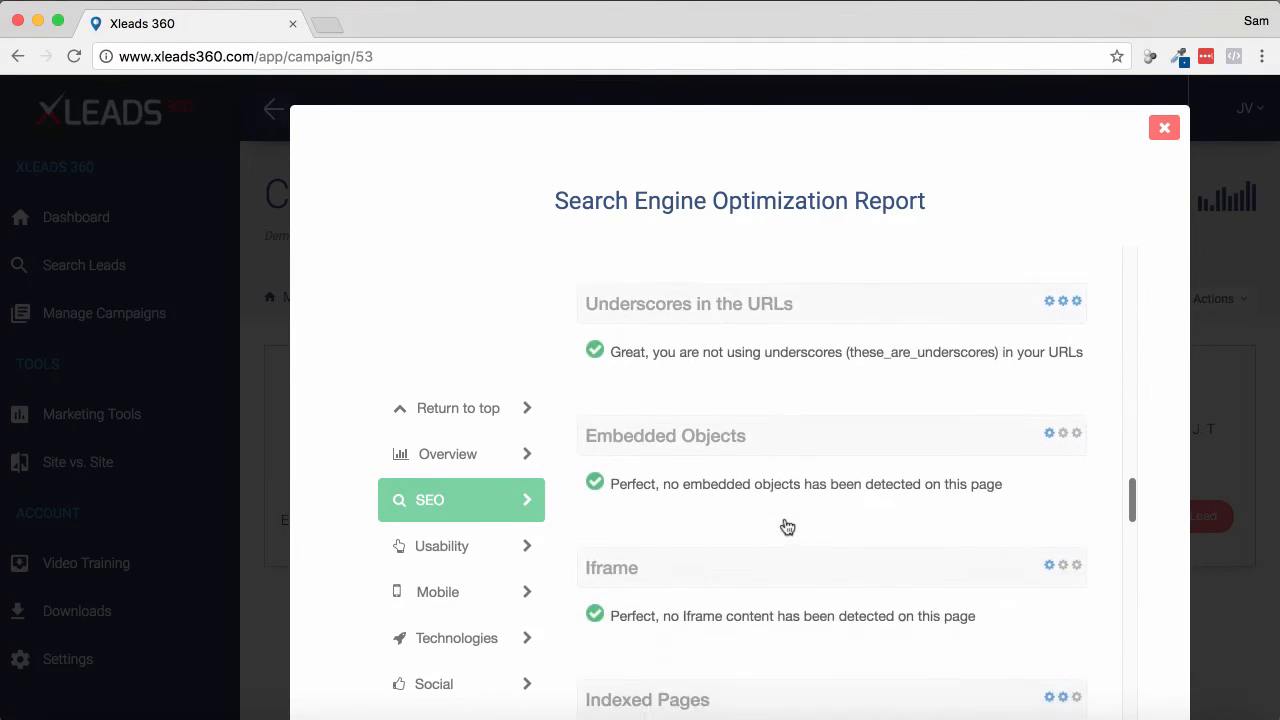
scroll("down", 3)
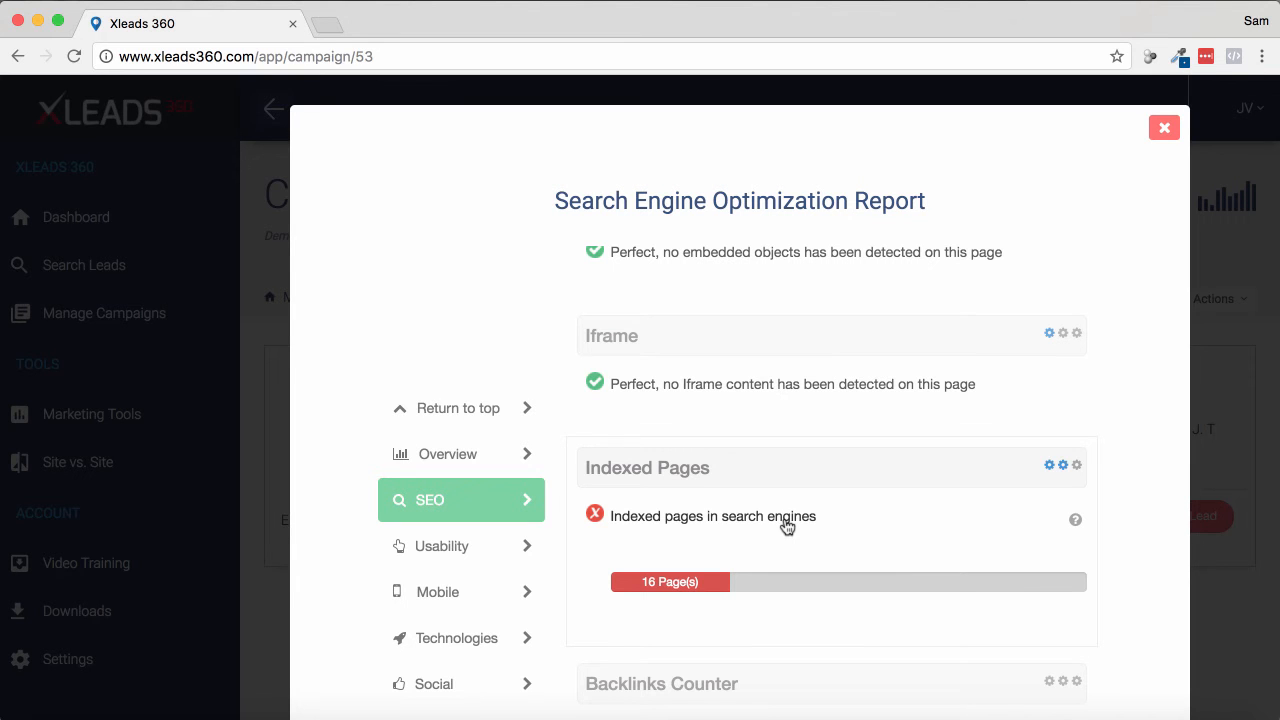
left_click(441, 545)
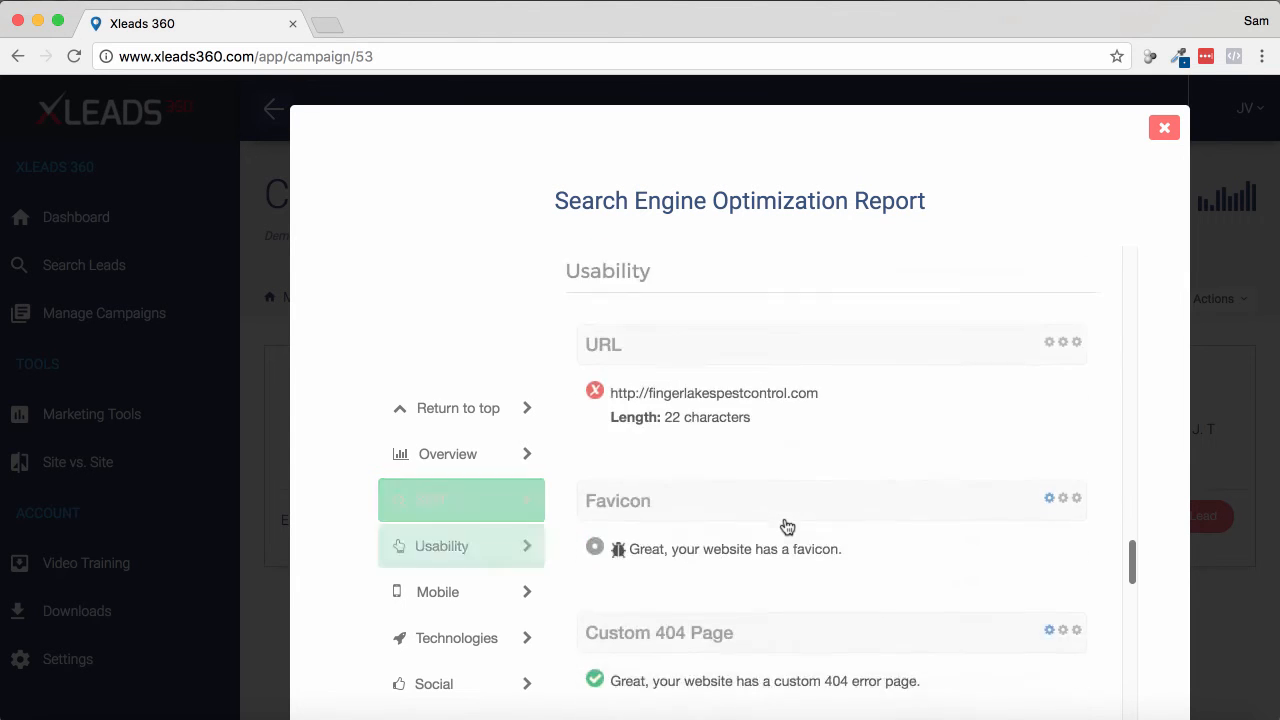
scroll("down", 3)
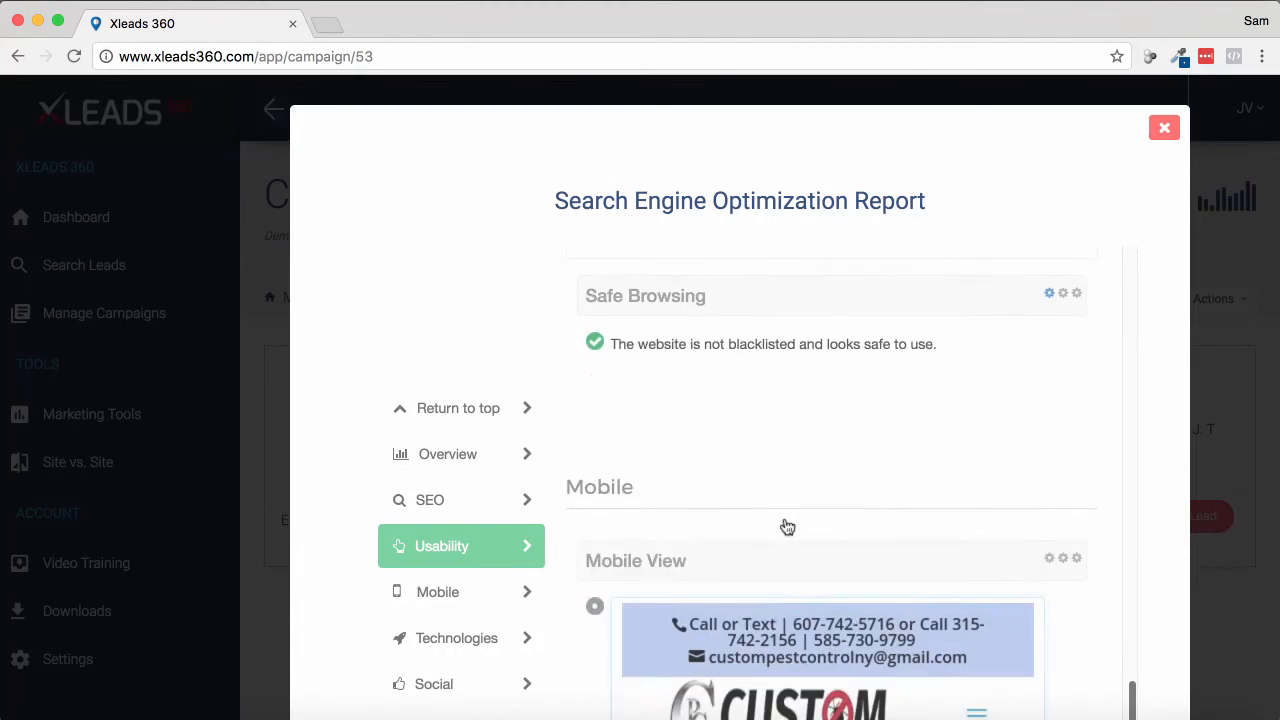
scroll("down", 3)
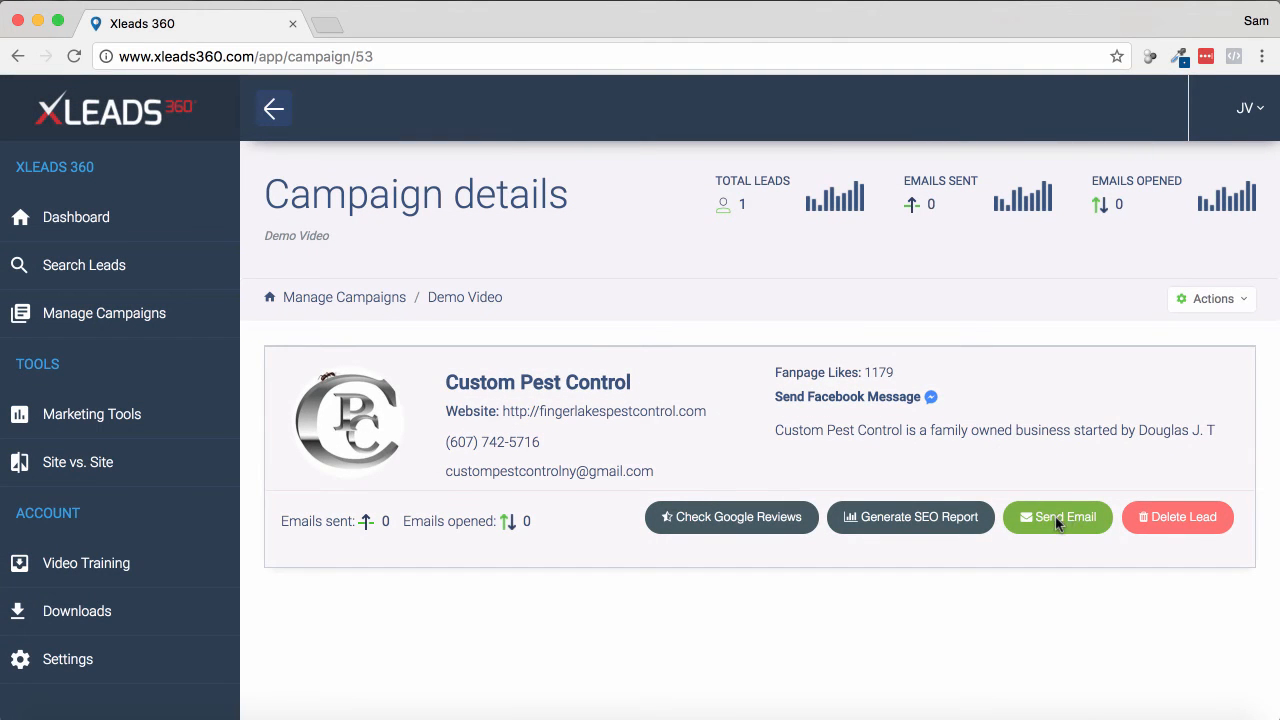
mouse_move(931, 397)
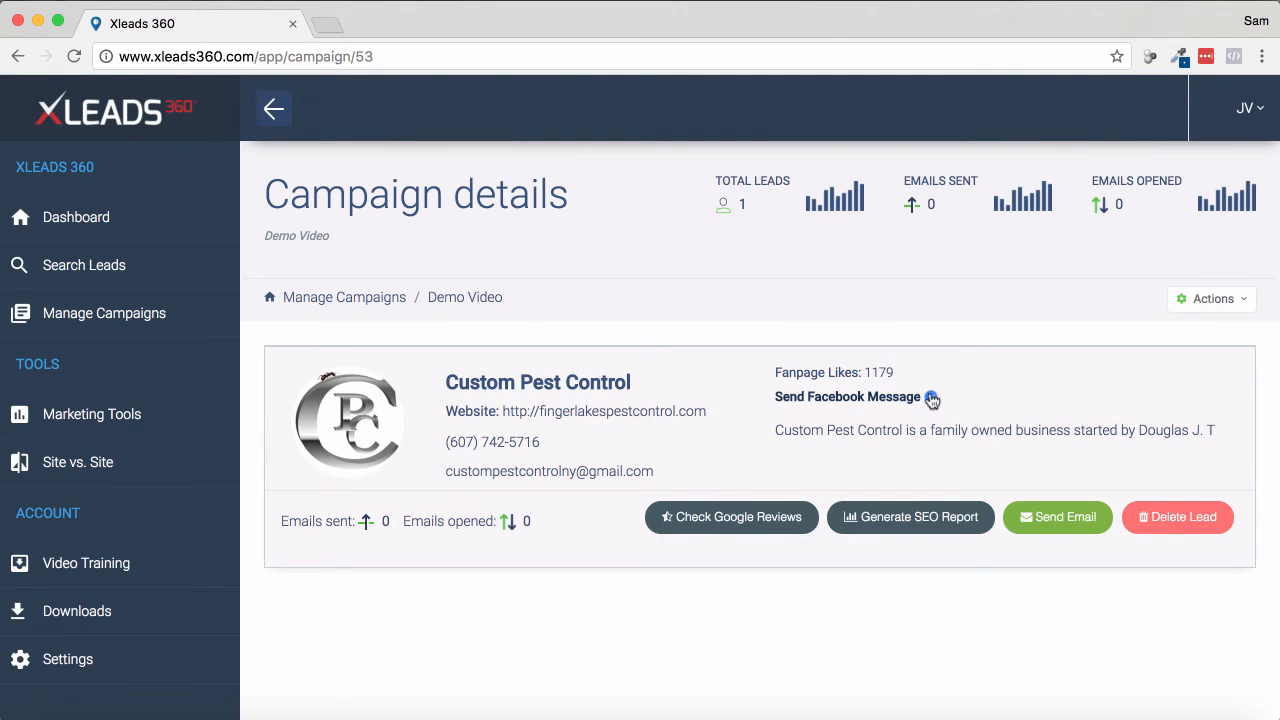
mouse_move(645, 440)
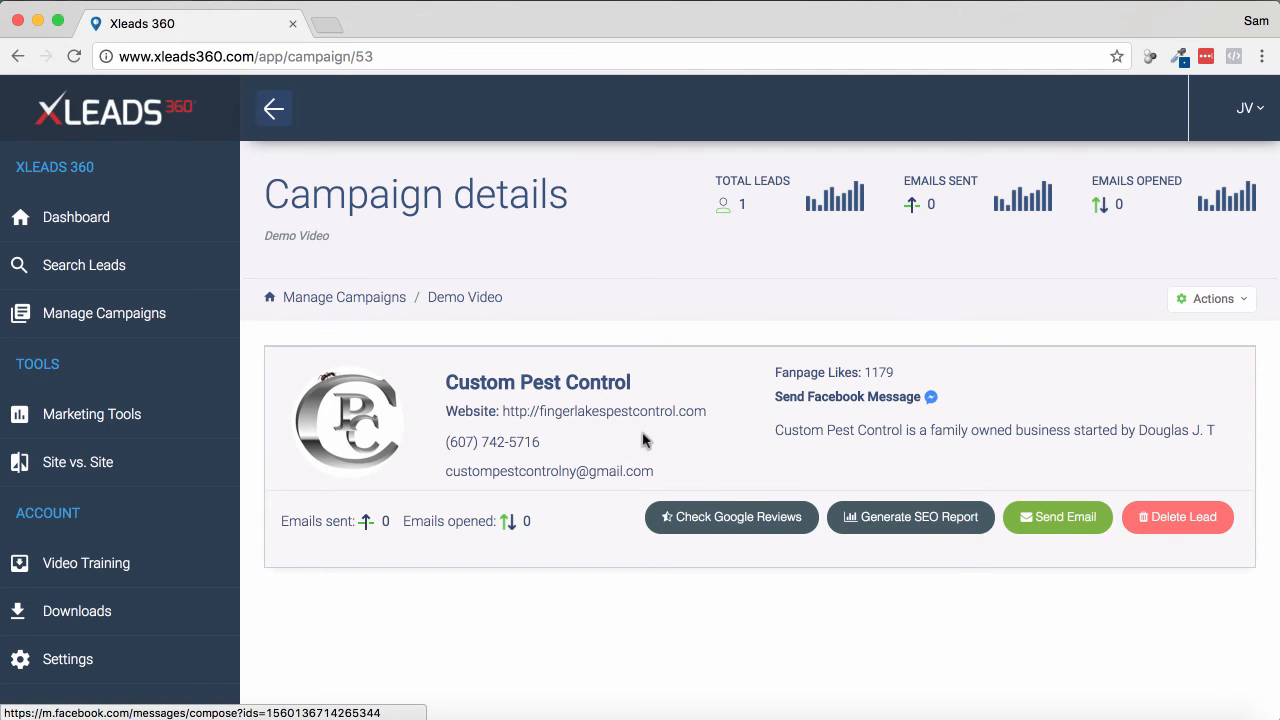
mouse_move(1057, 517)
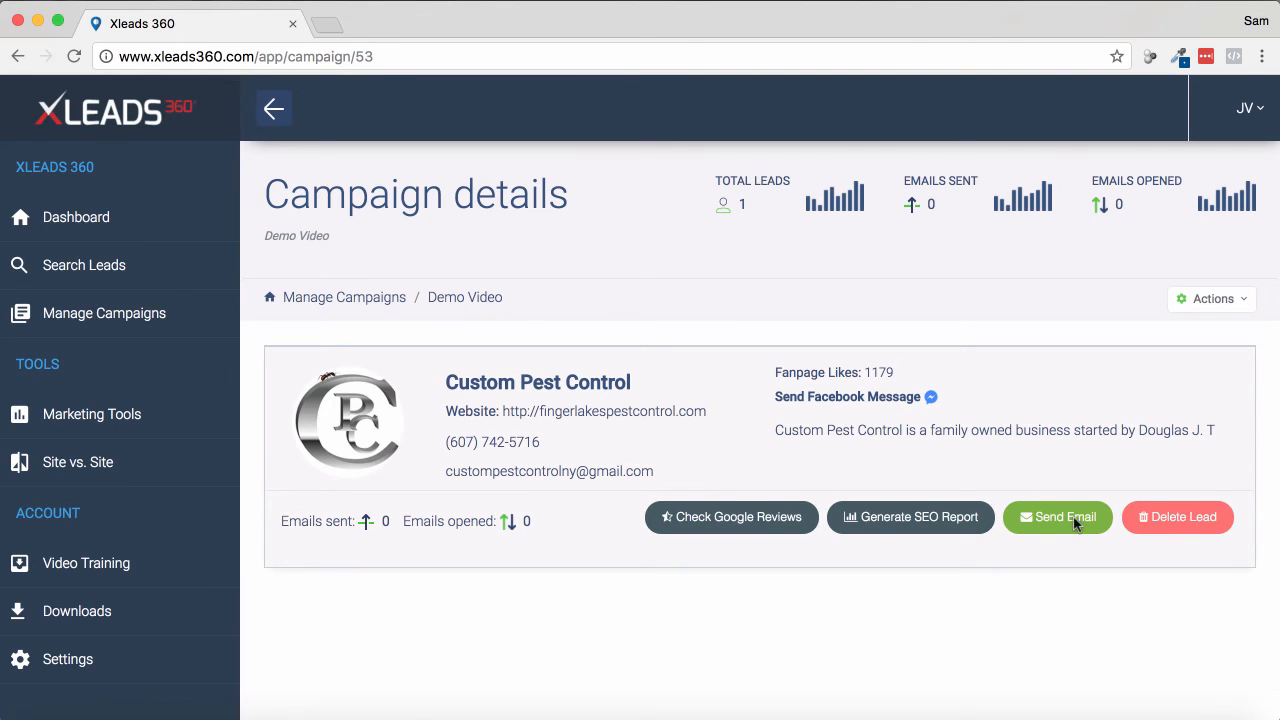
left_click(1057, 517)
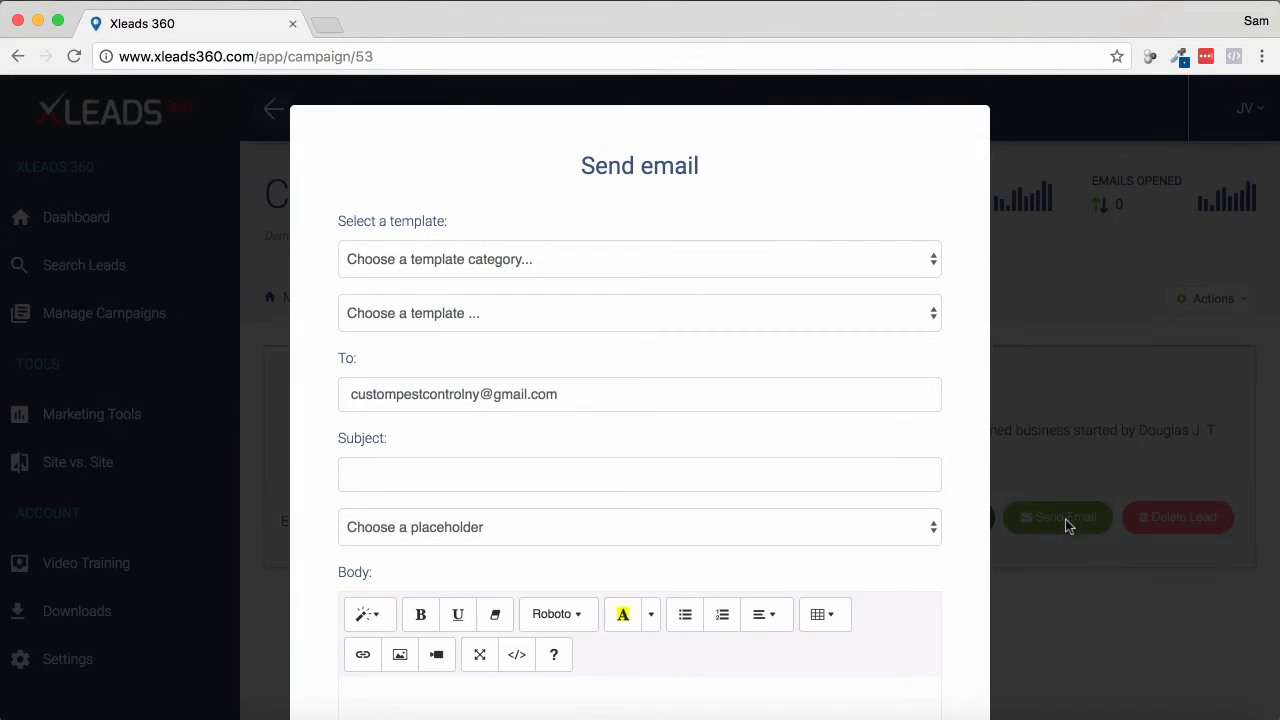
left_click(639, 259)
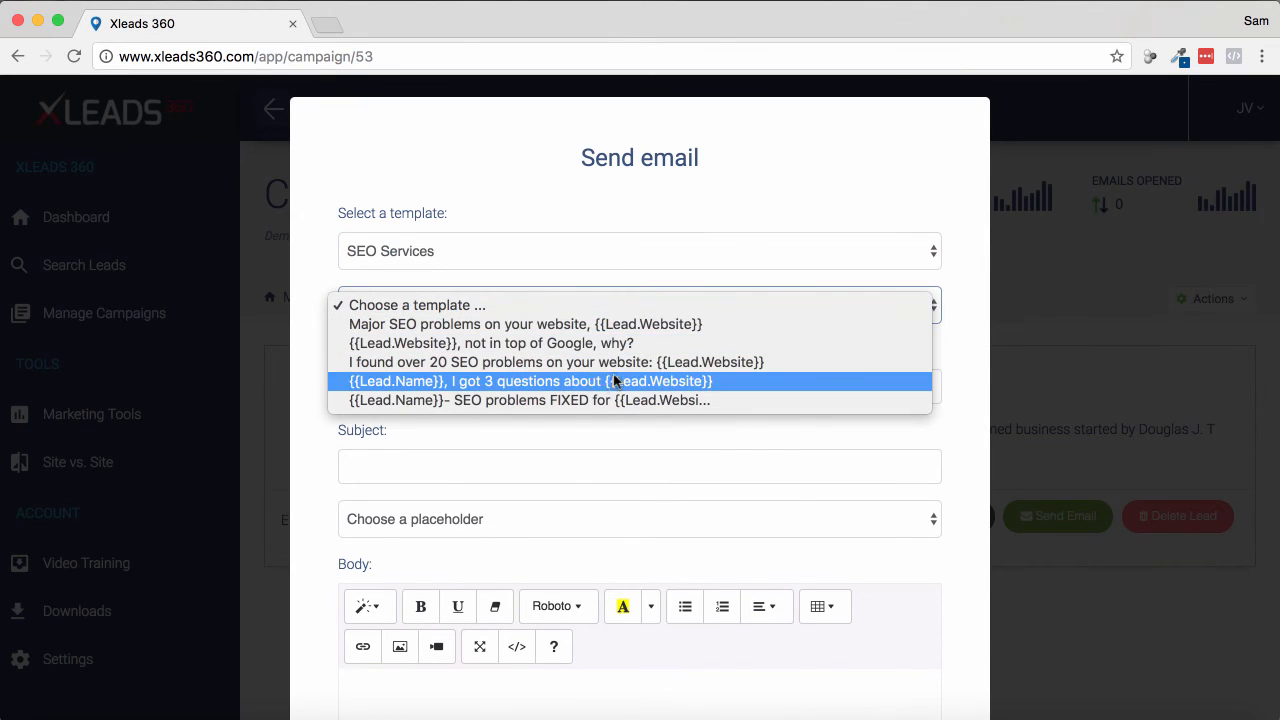
left_click(555, 362)
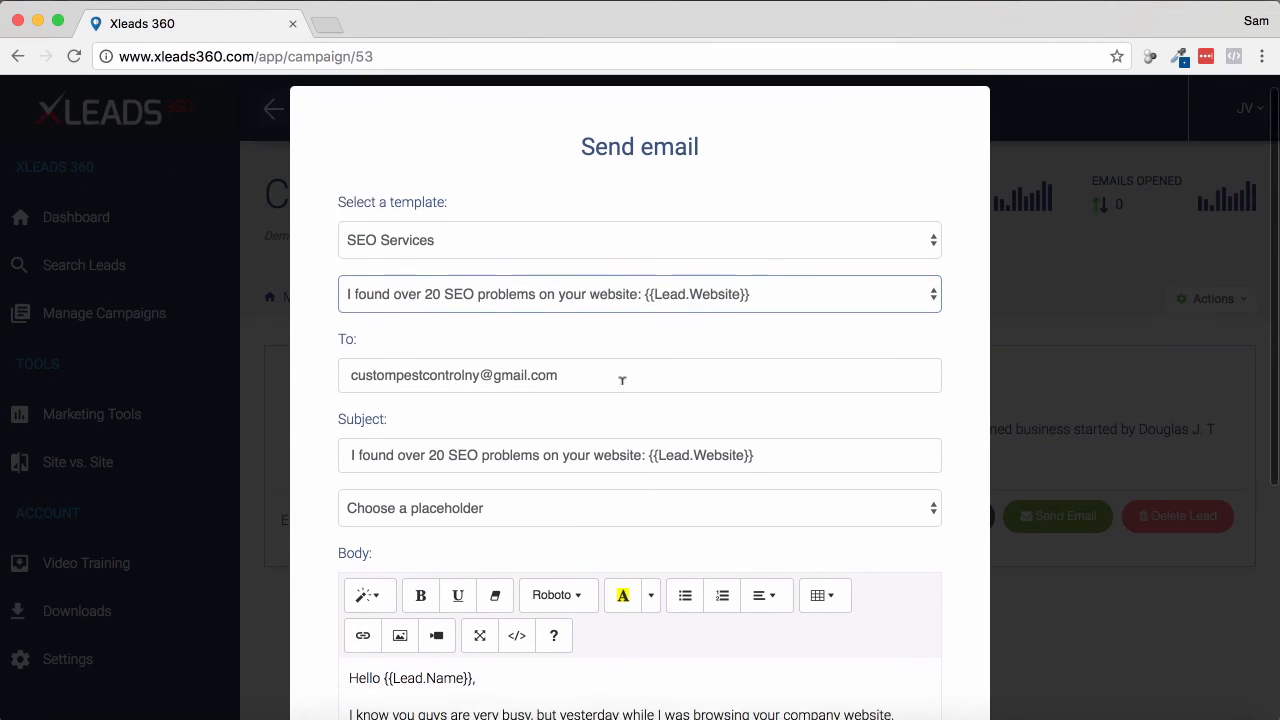
scroll("down", 3)
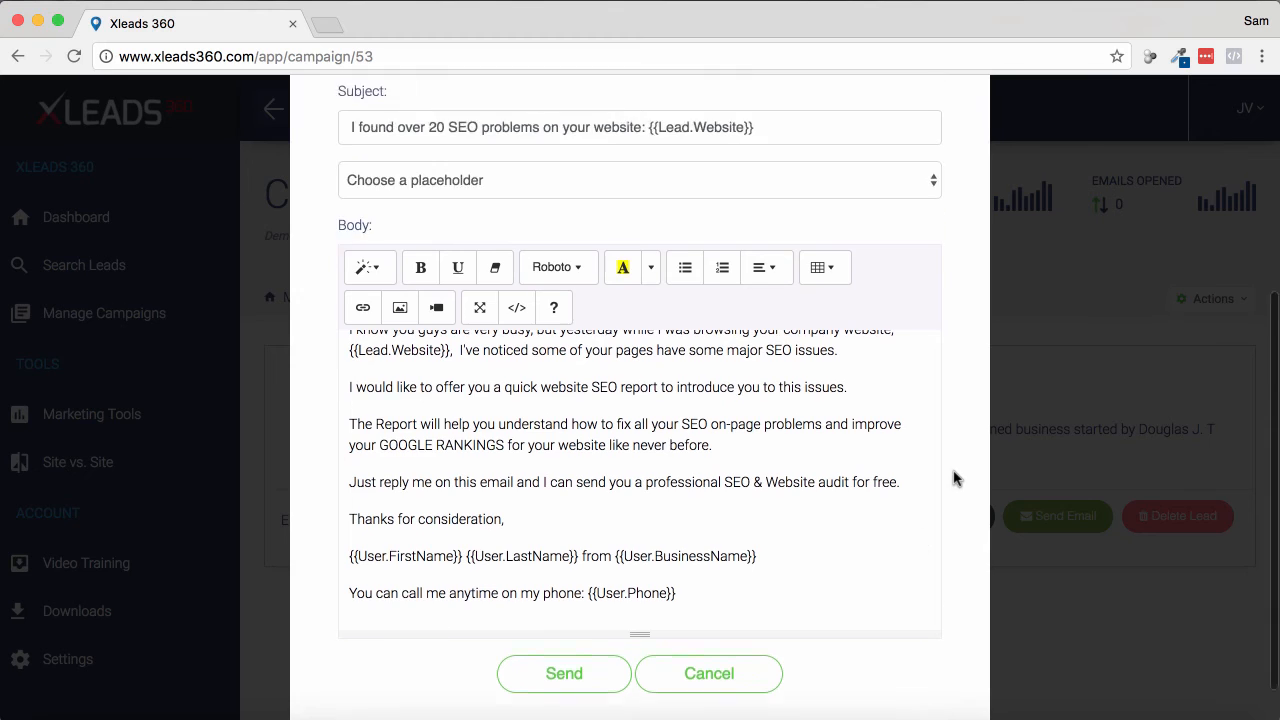
left_click(708, 673)
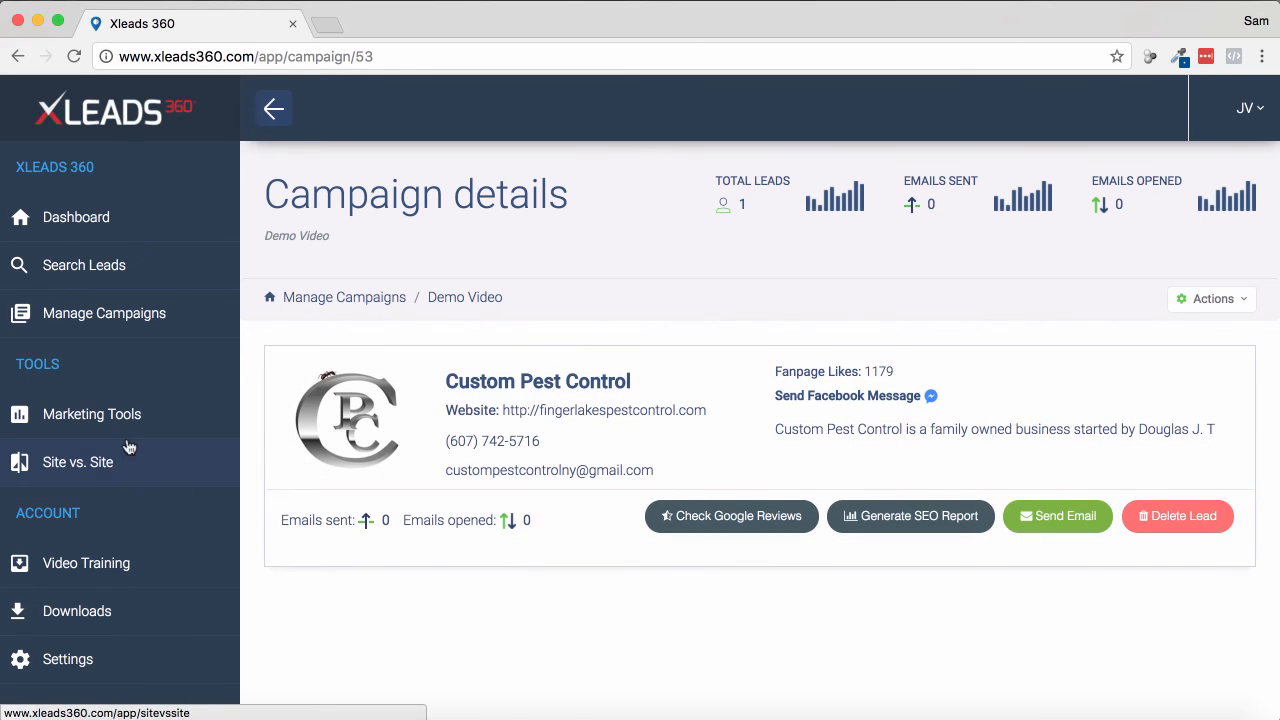
- Open Marketing Tools and browse the tools from Article Rewriter to URL Rewriting Tool
left_click(91, 414)
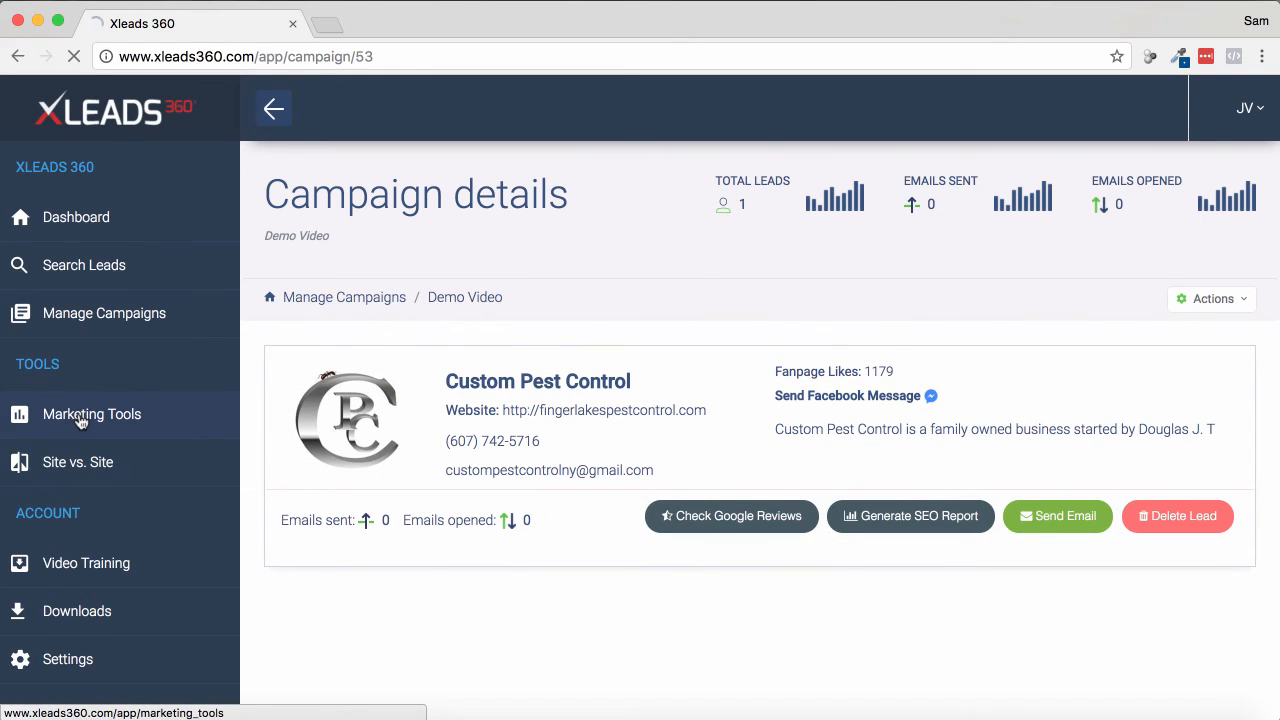
left_click(92, 414)
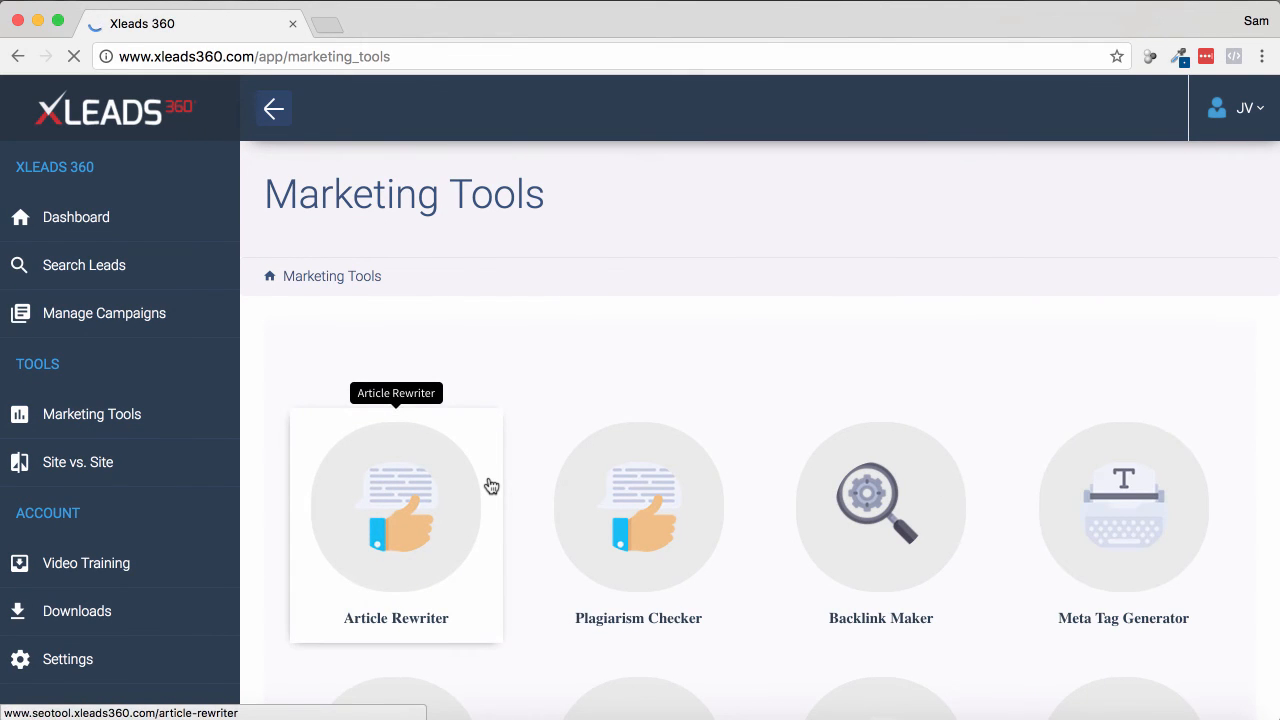
scroll("down", 3)
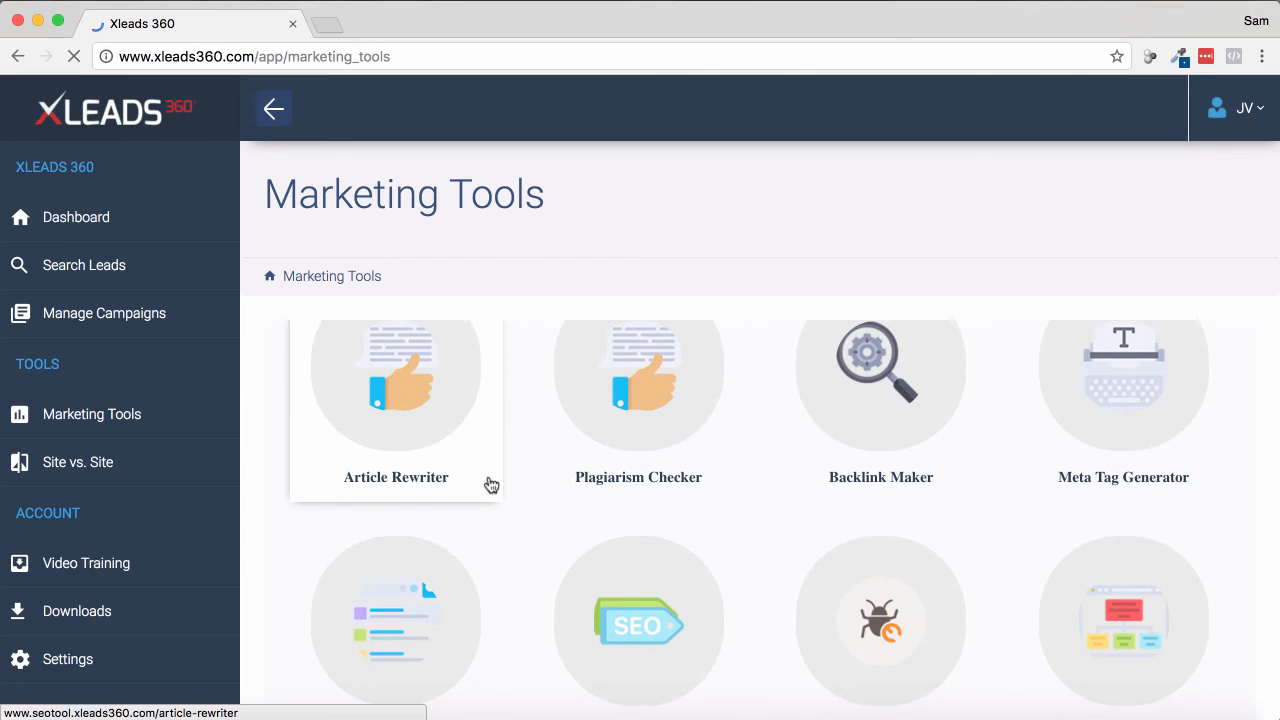
mouse_move(735, 476)
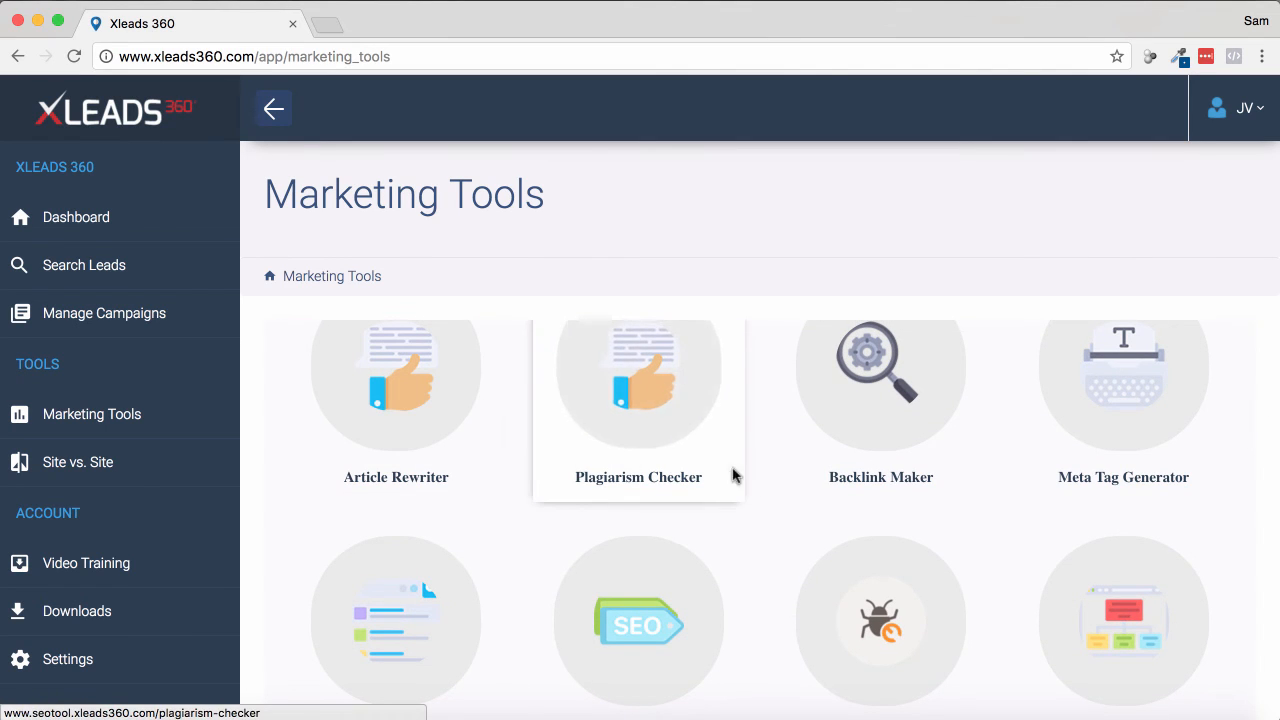
scroll("down", 3)
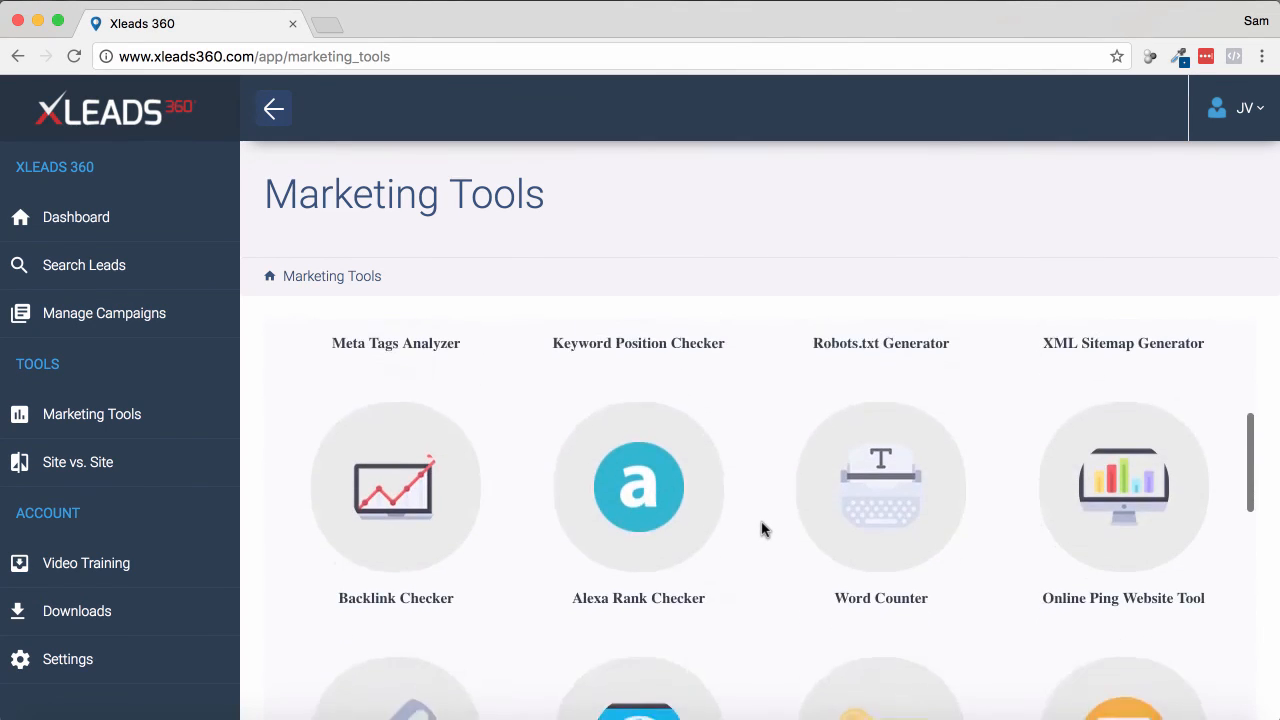
scroll("down", 3)
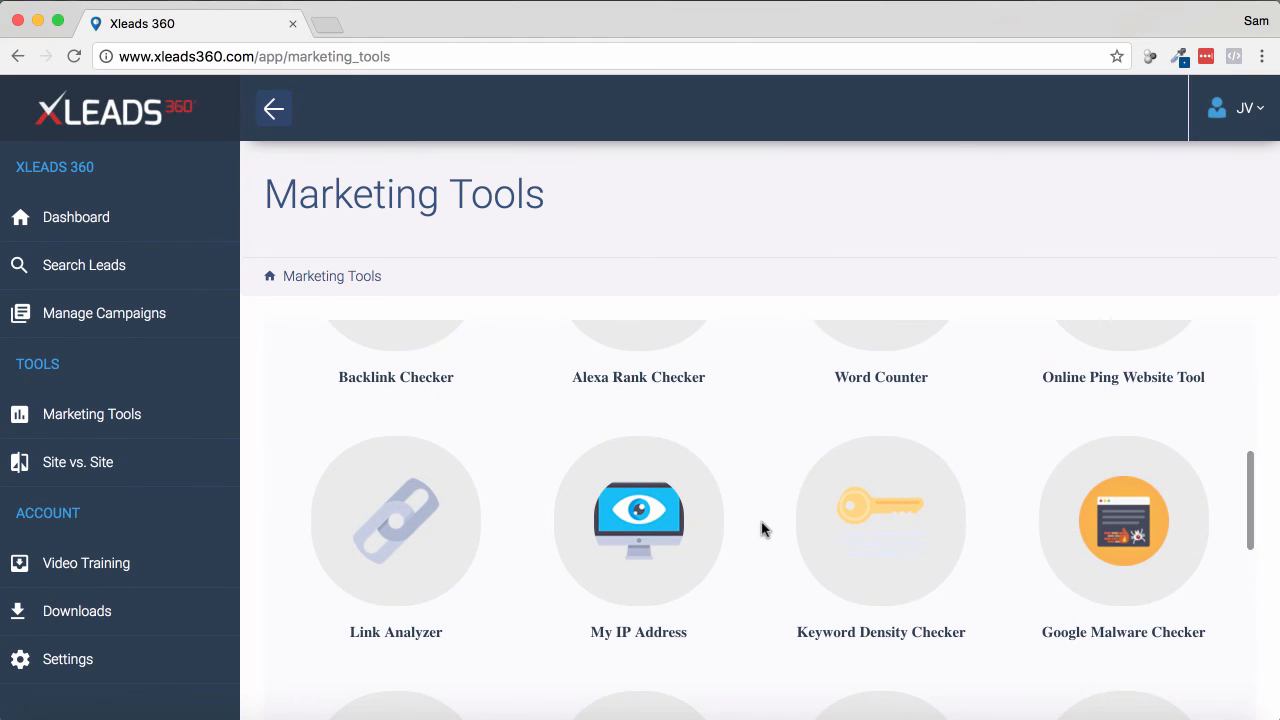
scroll("down", 3)
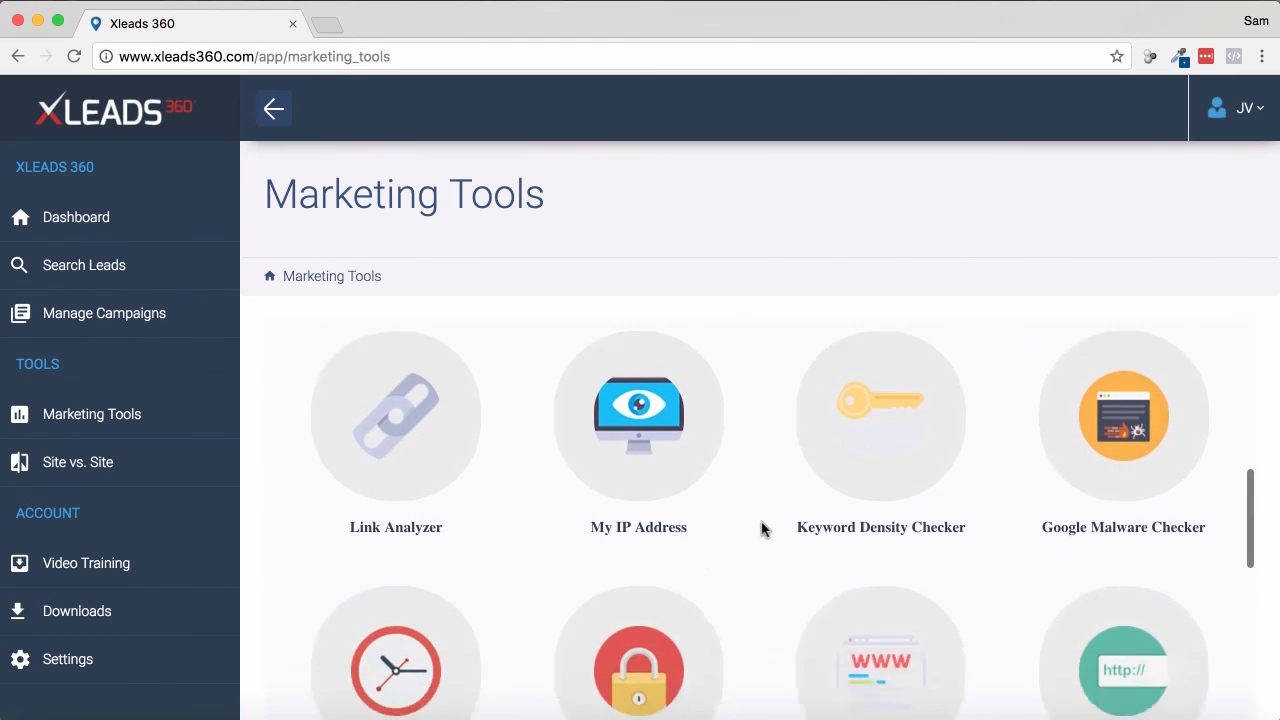
scroll("down", 3)
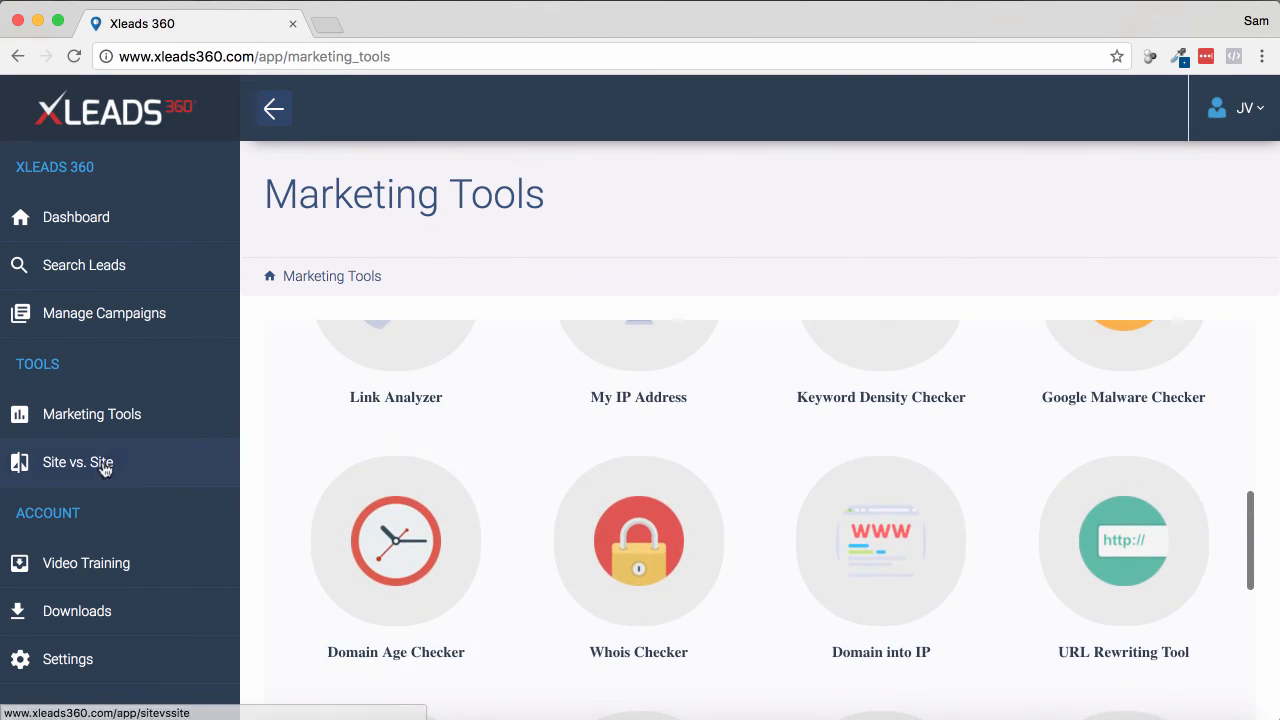
- View the Site vs. Site page, then the Dashboard showing 13 leads and 3 campaigns
left_click(78, 462)
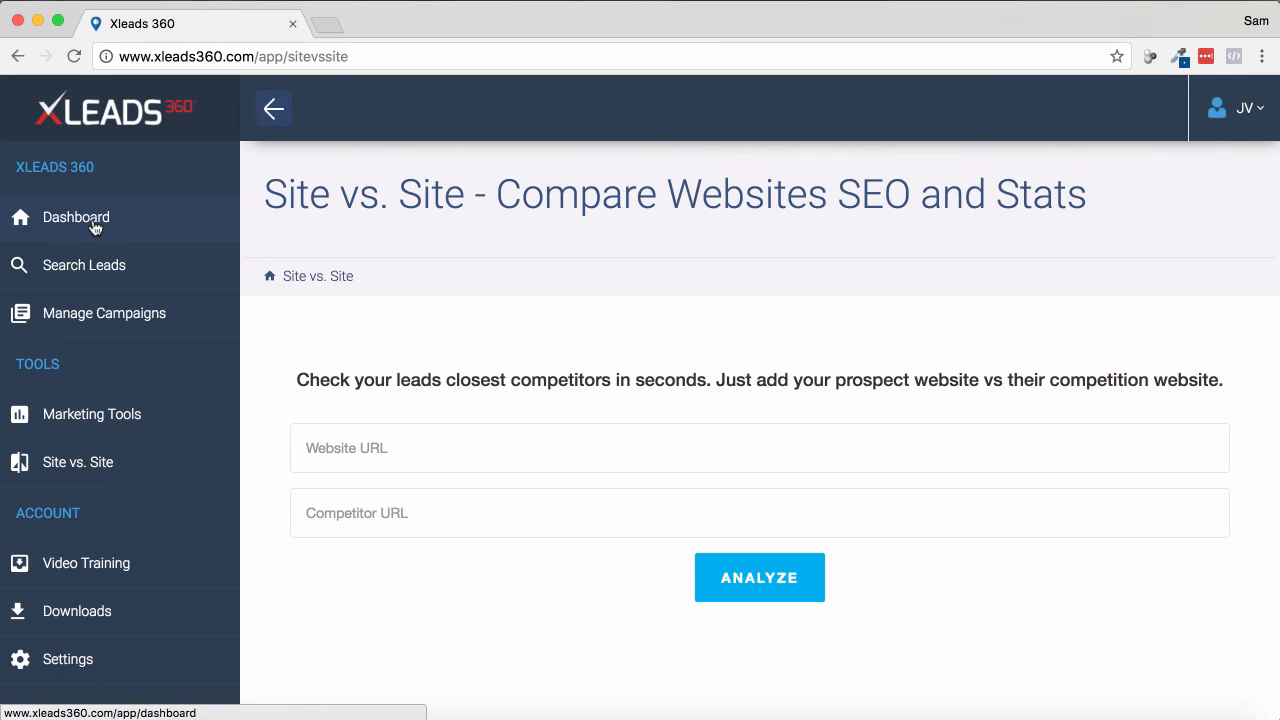
left_click(76, 217)
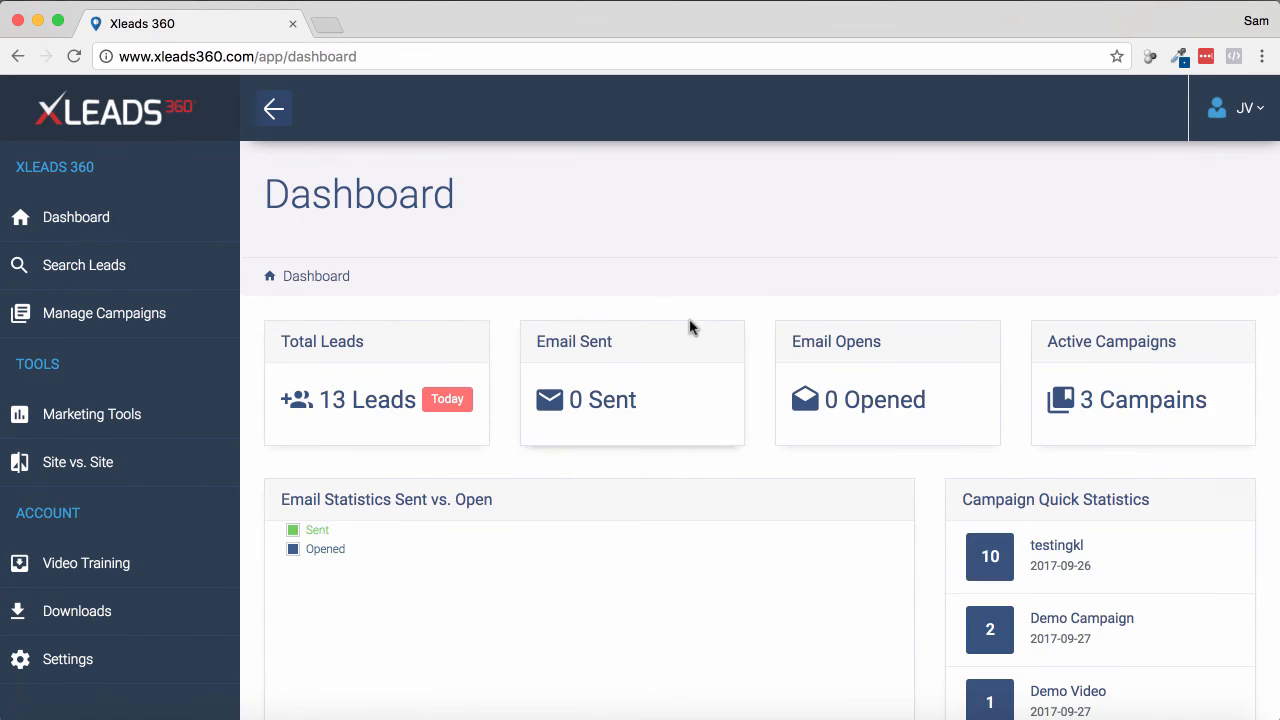